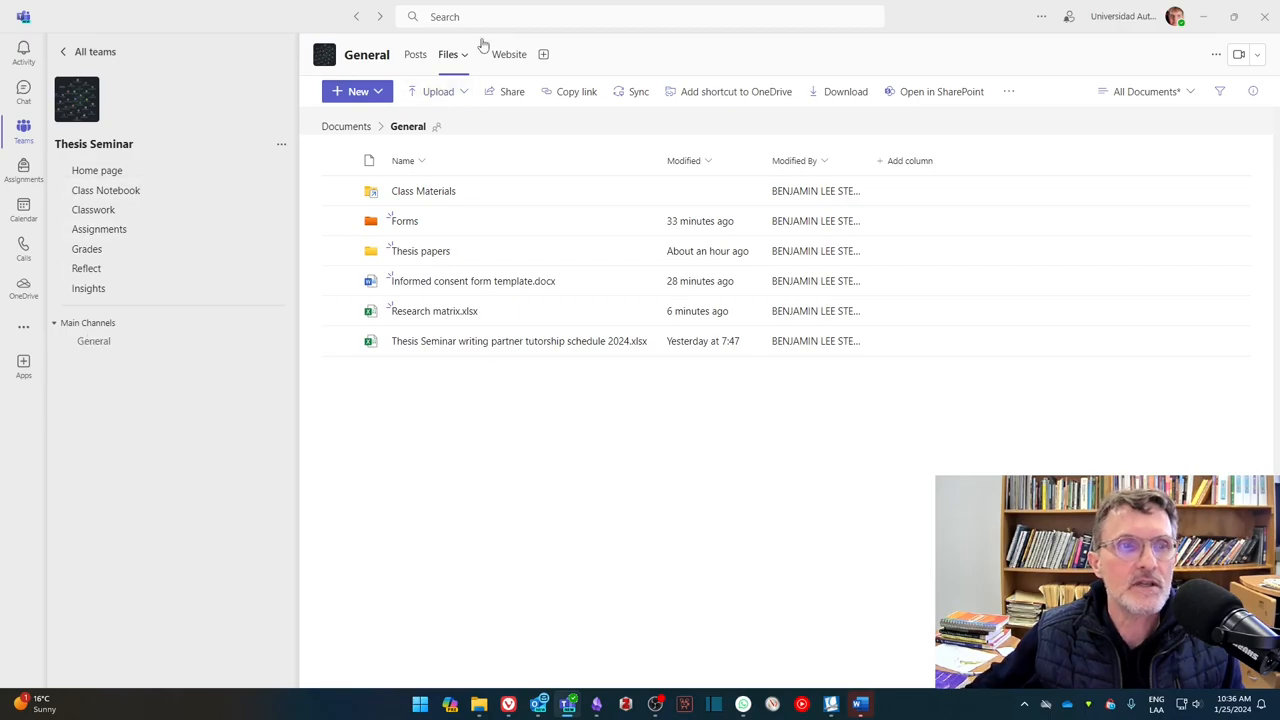
mouse_move(410, 318)
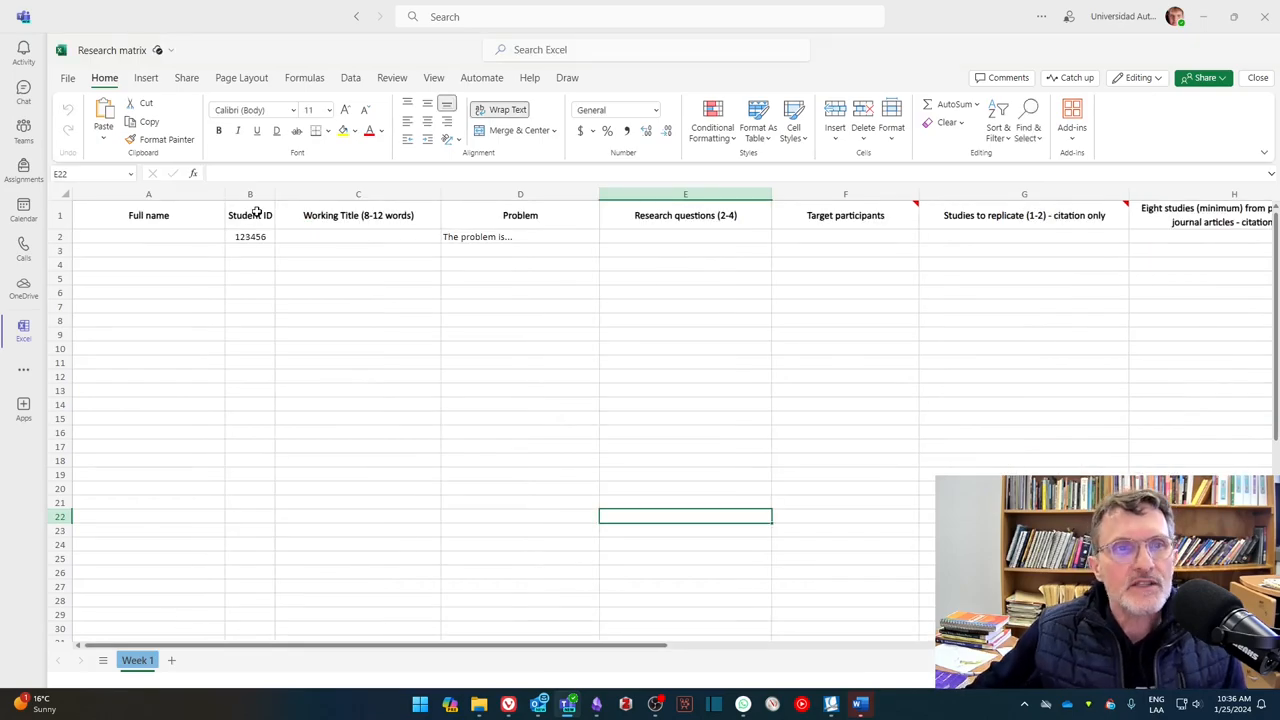
left_click(250, 248)
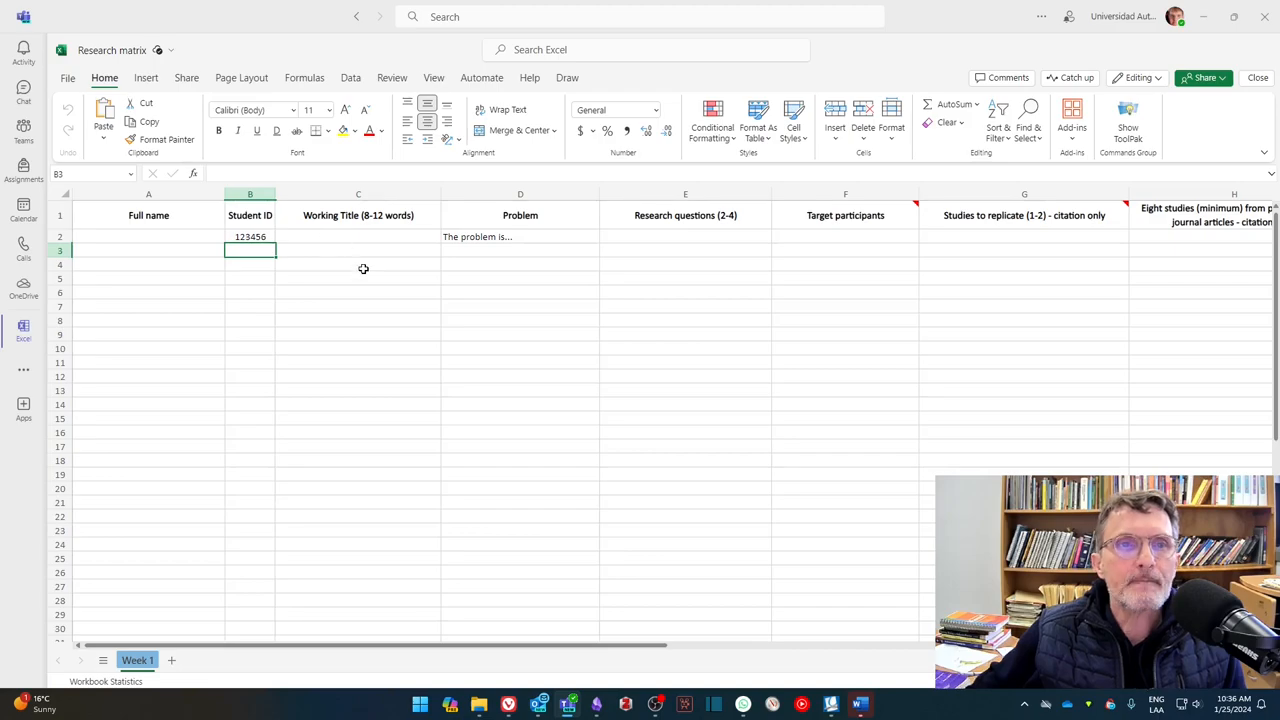
left_click(358, 236)
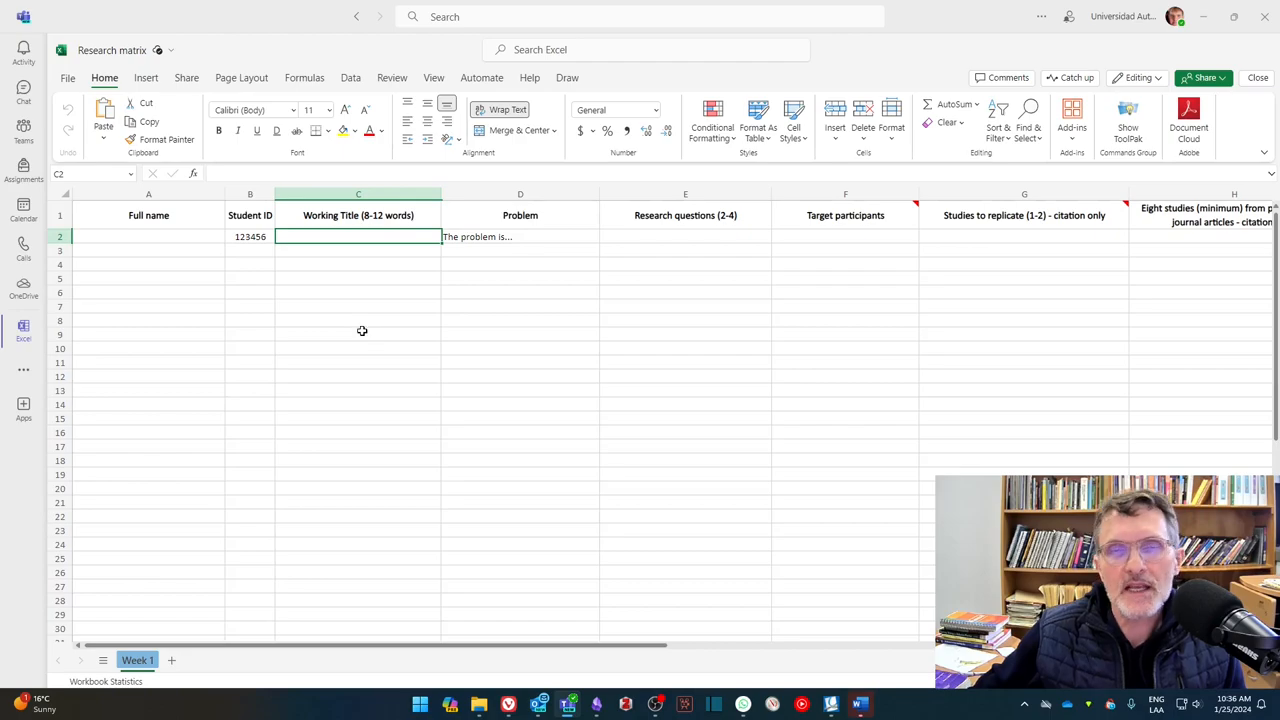
mouse_move(420, 346)
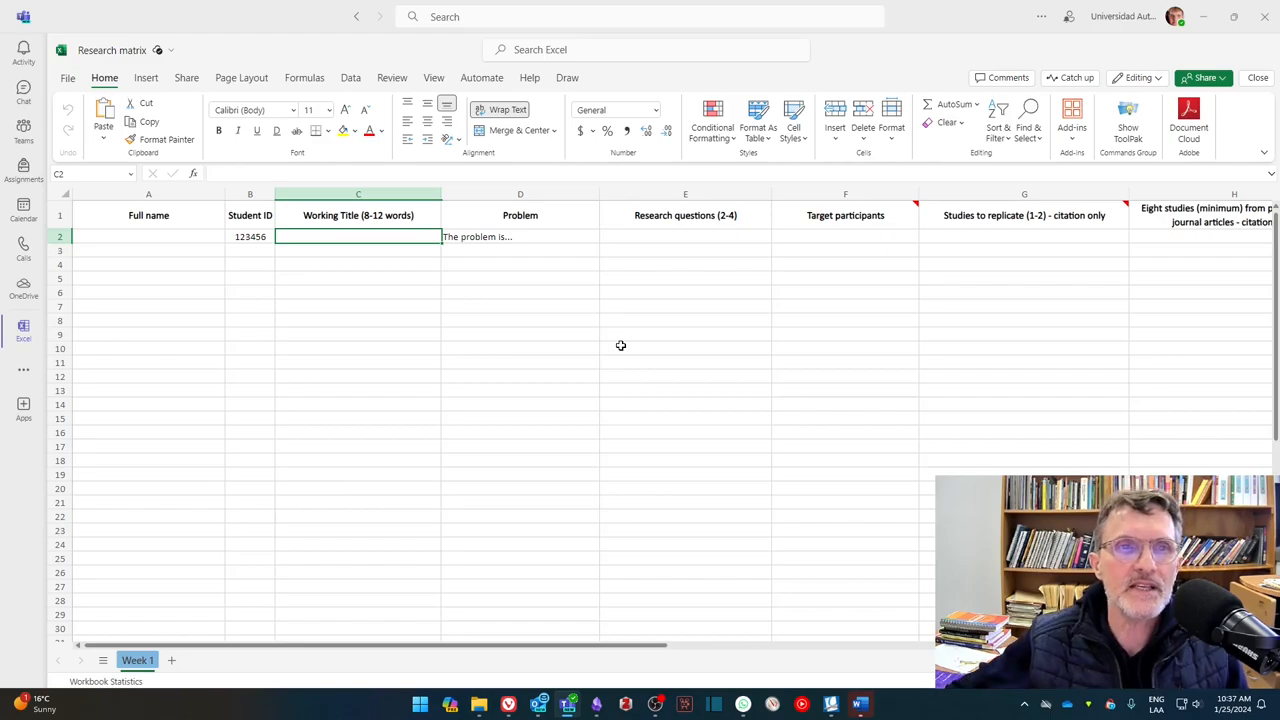
mouse_move(450, 312)
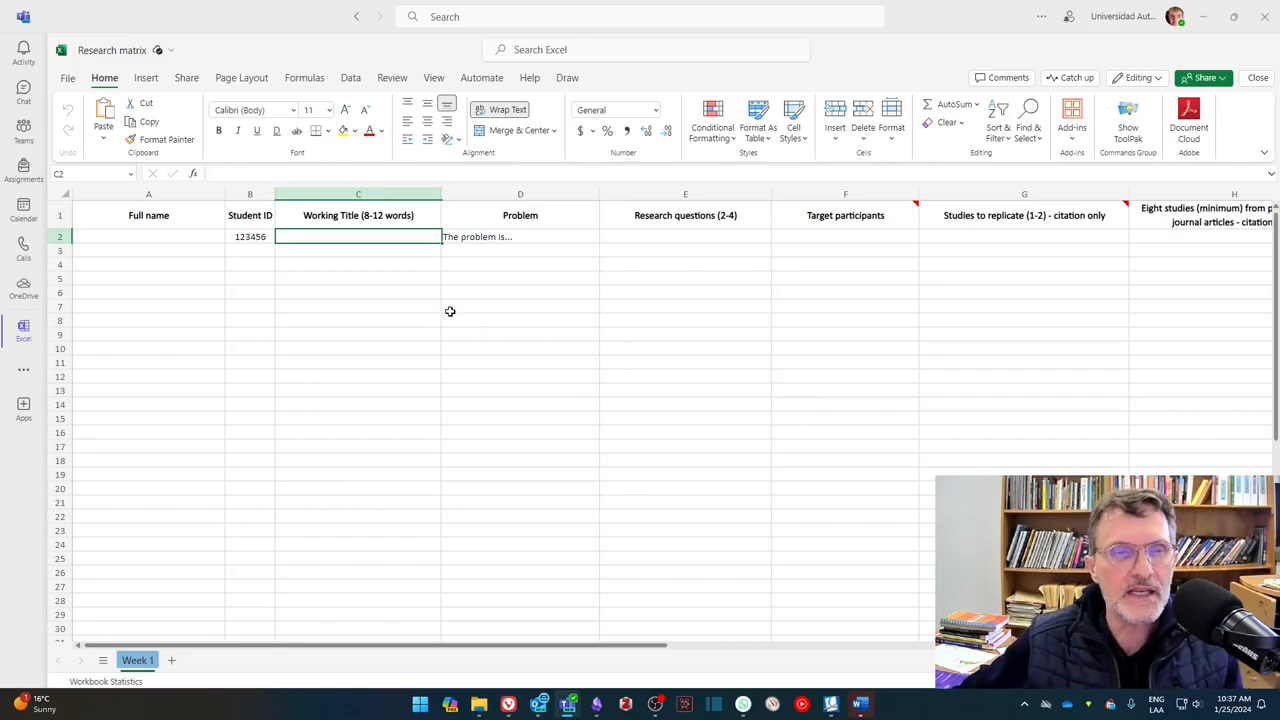
mouse_move(500, 312)
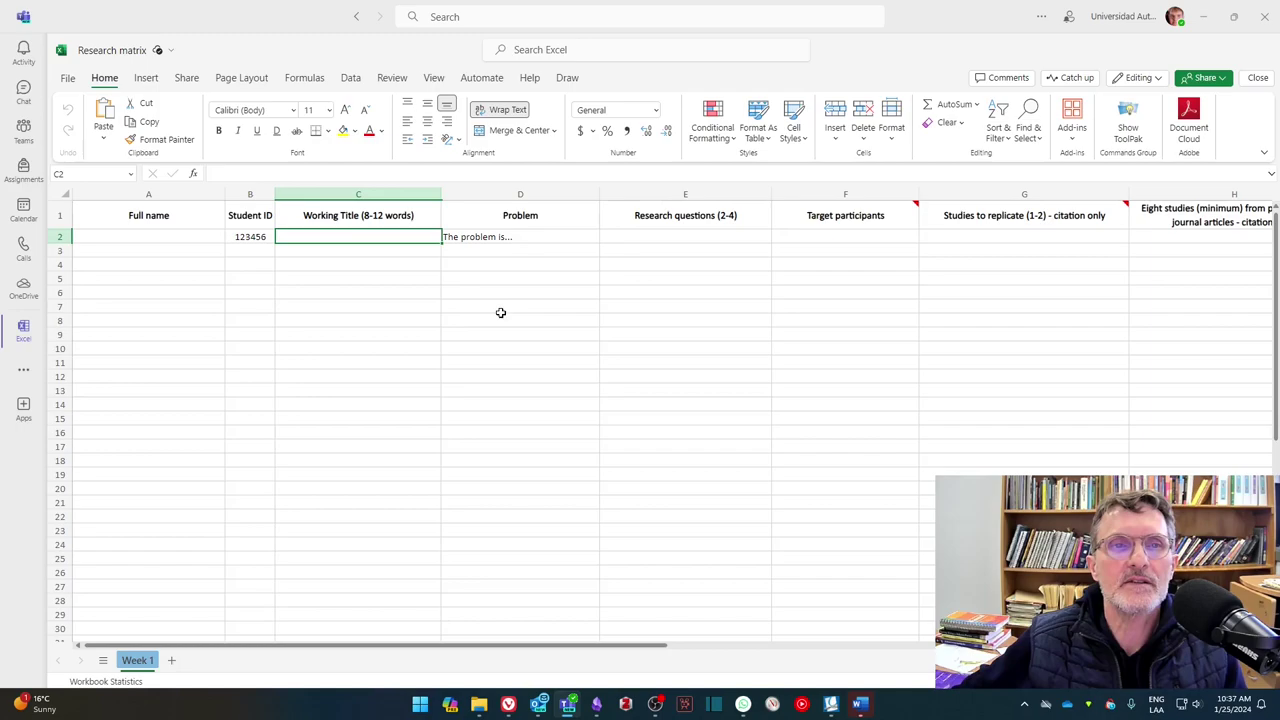
left_click(520, 306)
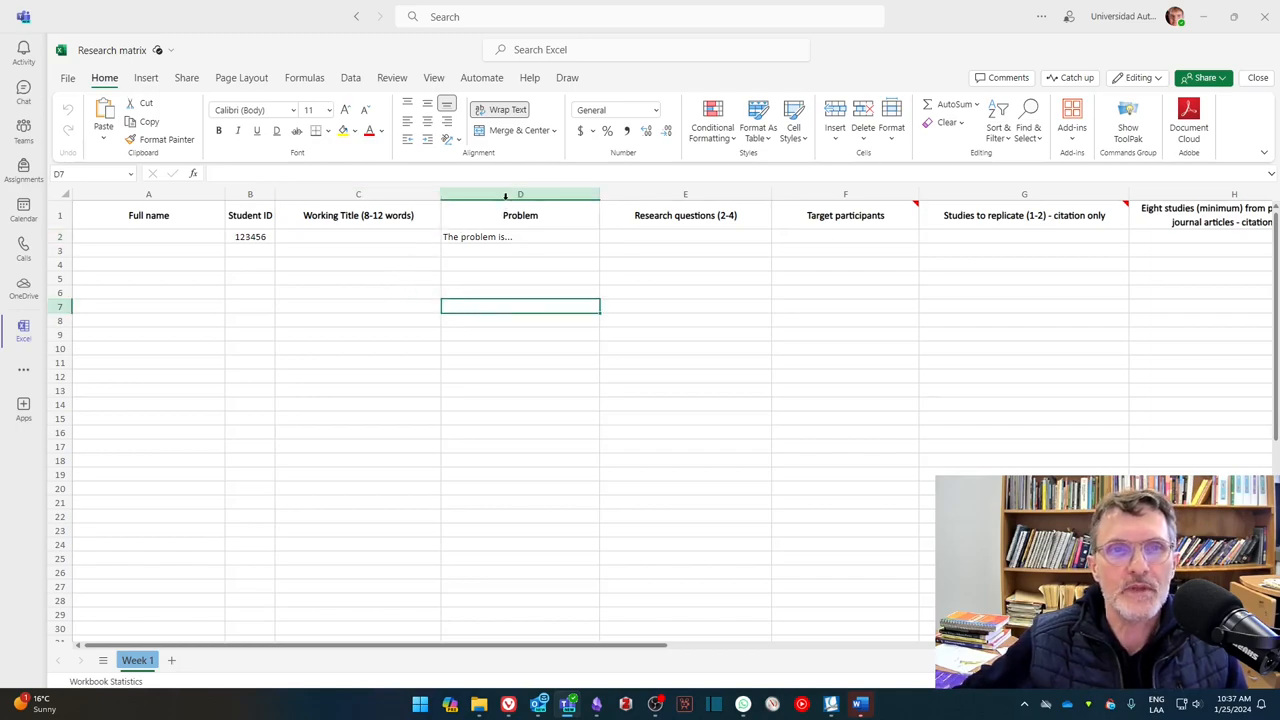
left_click(520, 194)
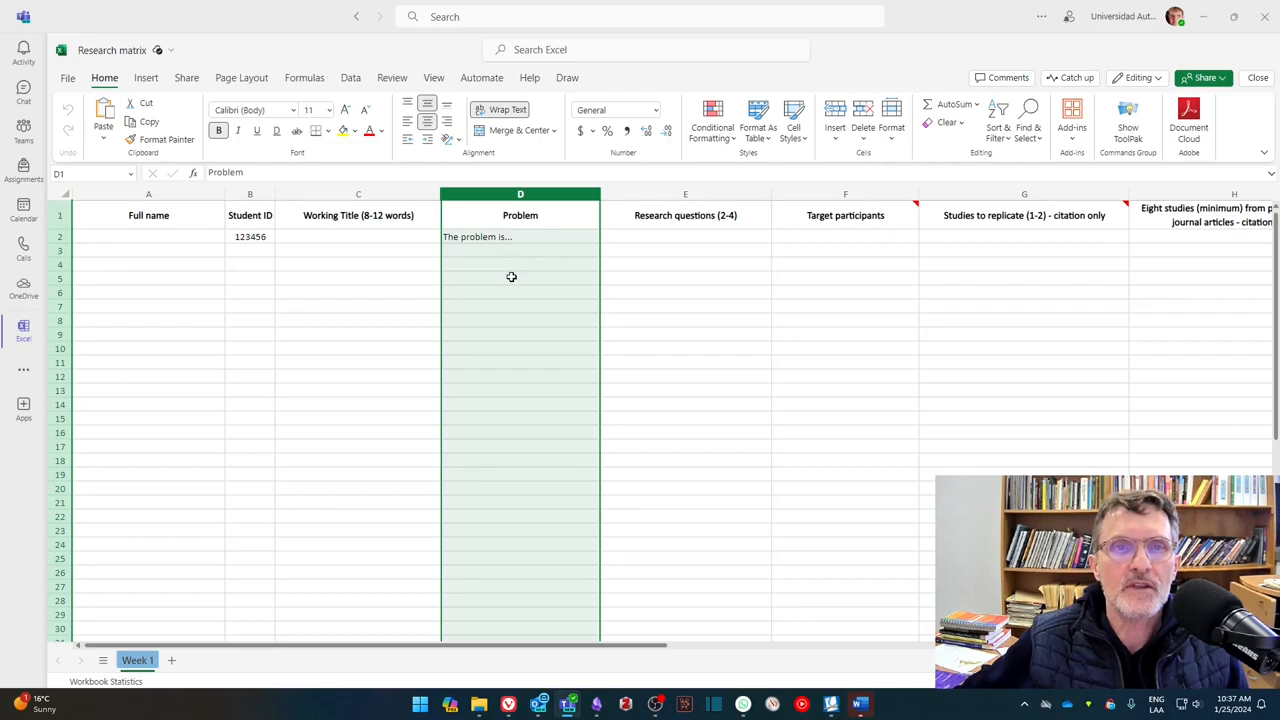
left_click(520, 236)
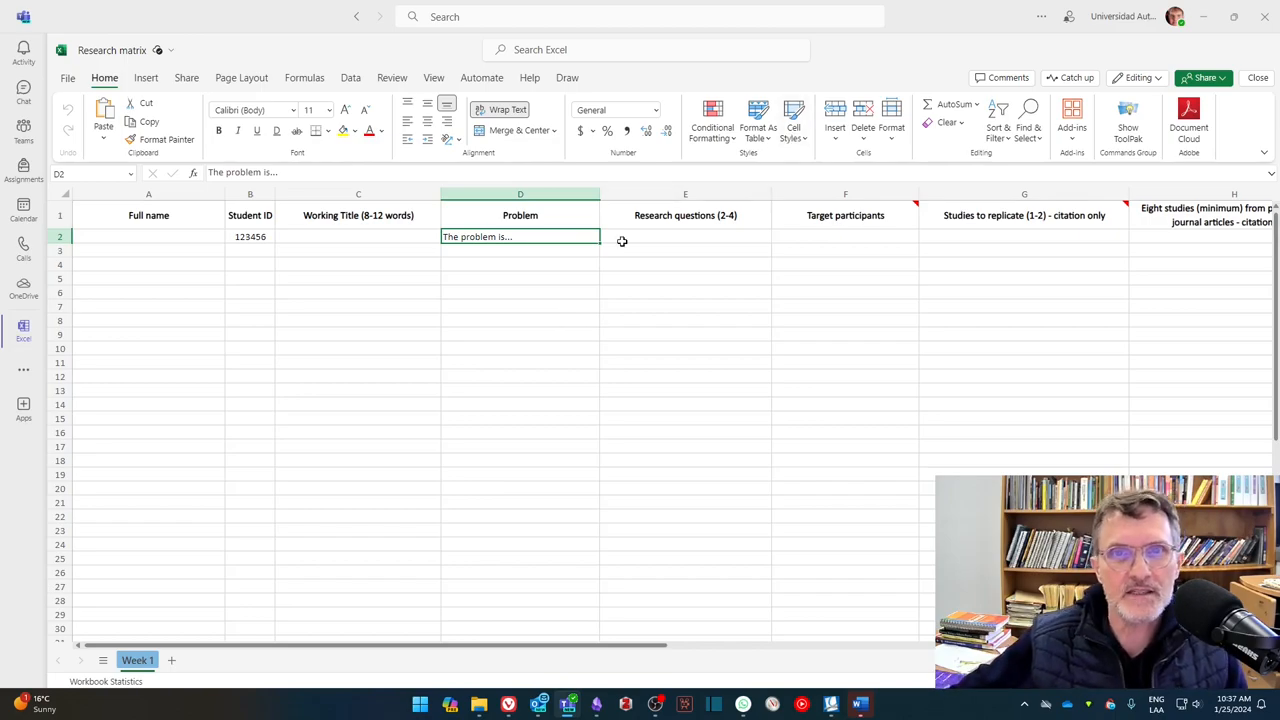
left_click(684, 236)
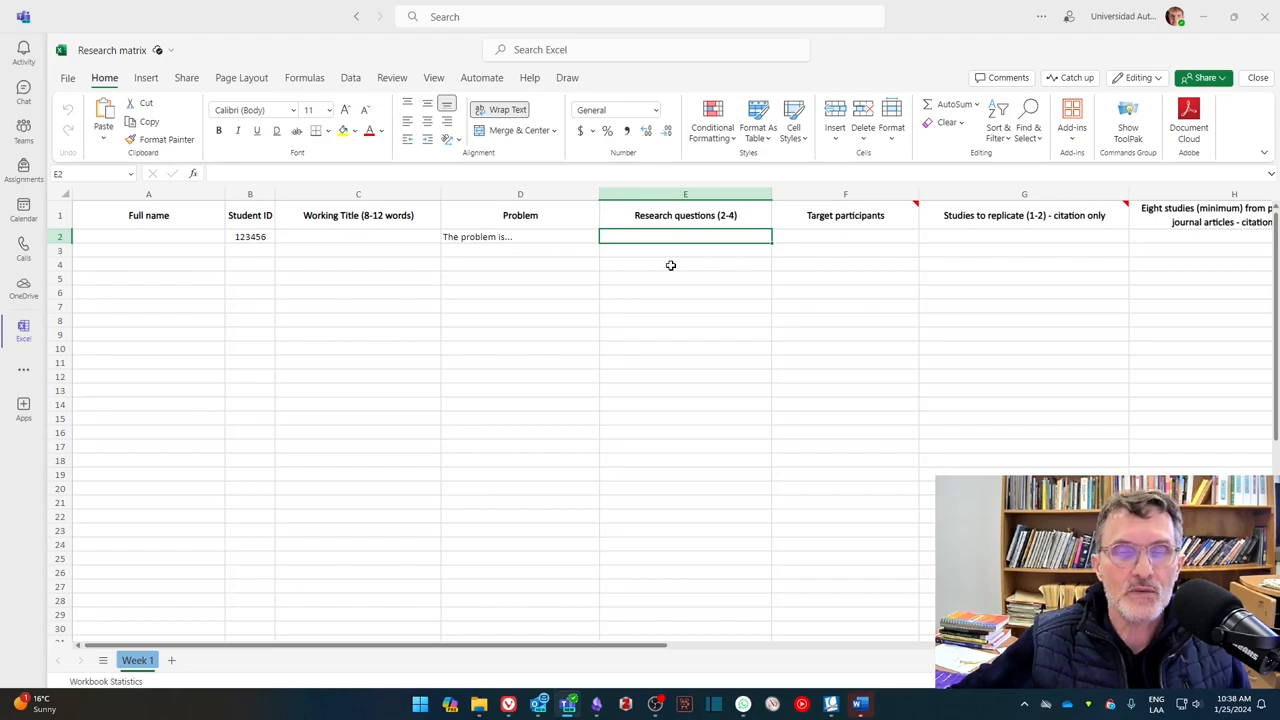
mouse_move(712, 270)
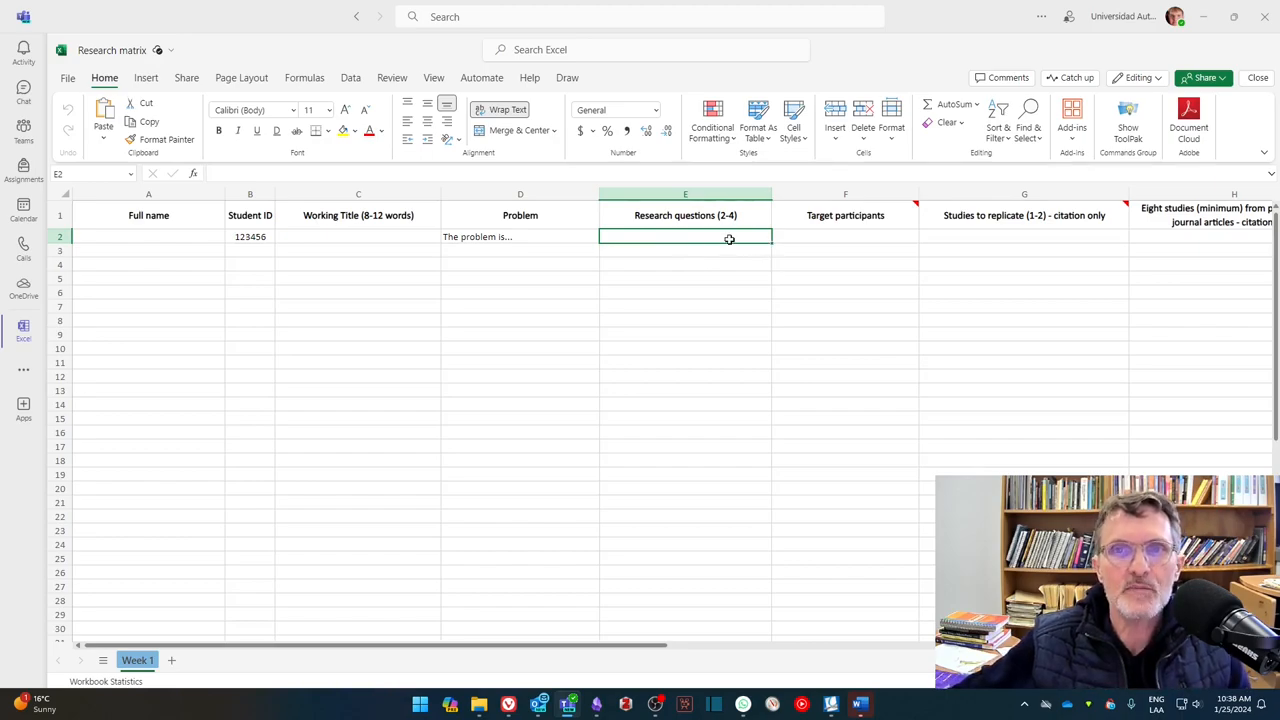
mouse_move(720, 244)
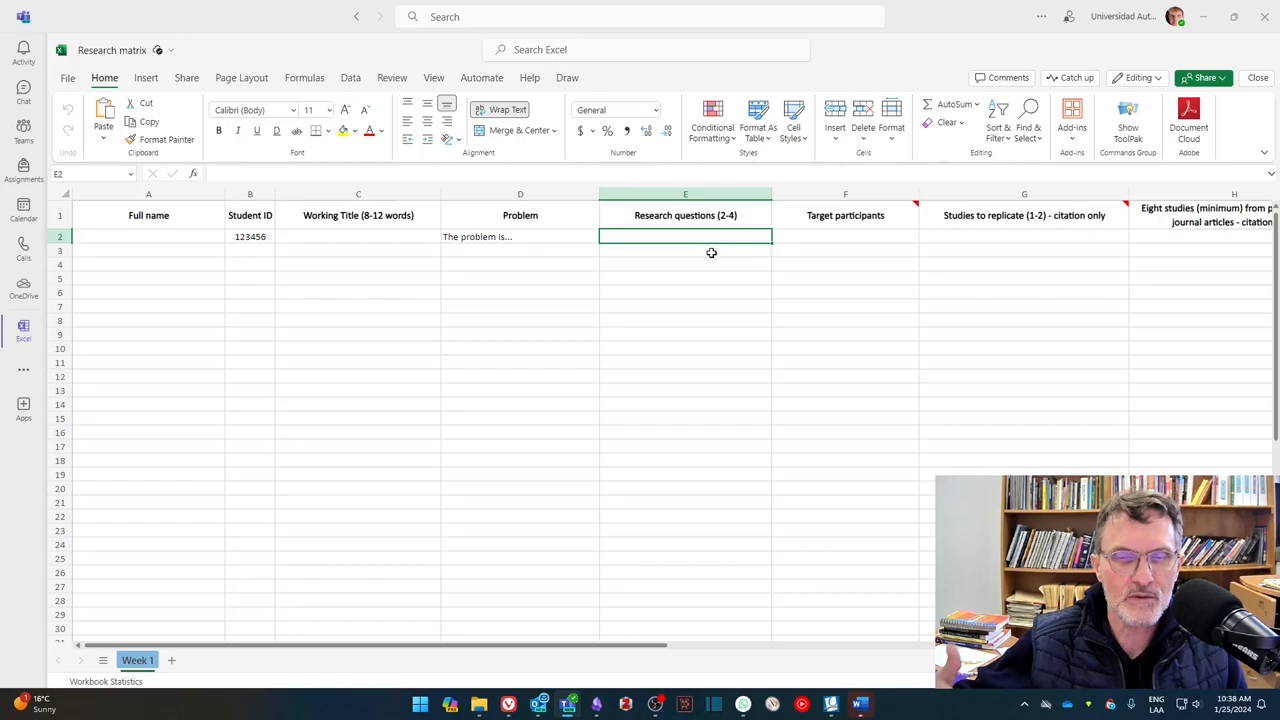
Step: Select the empty Target participants entry cell to reveal its header note
left_click(684, 264)
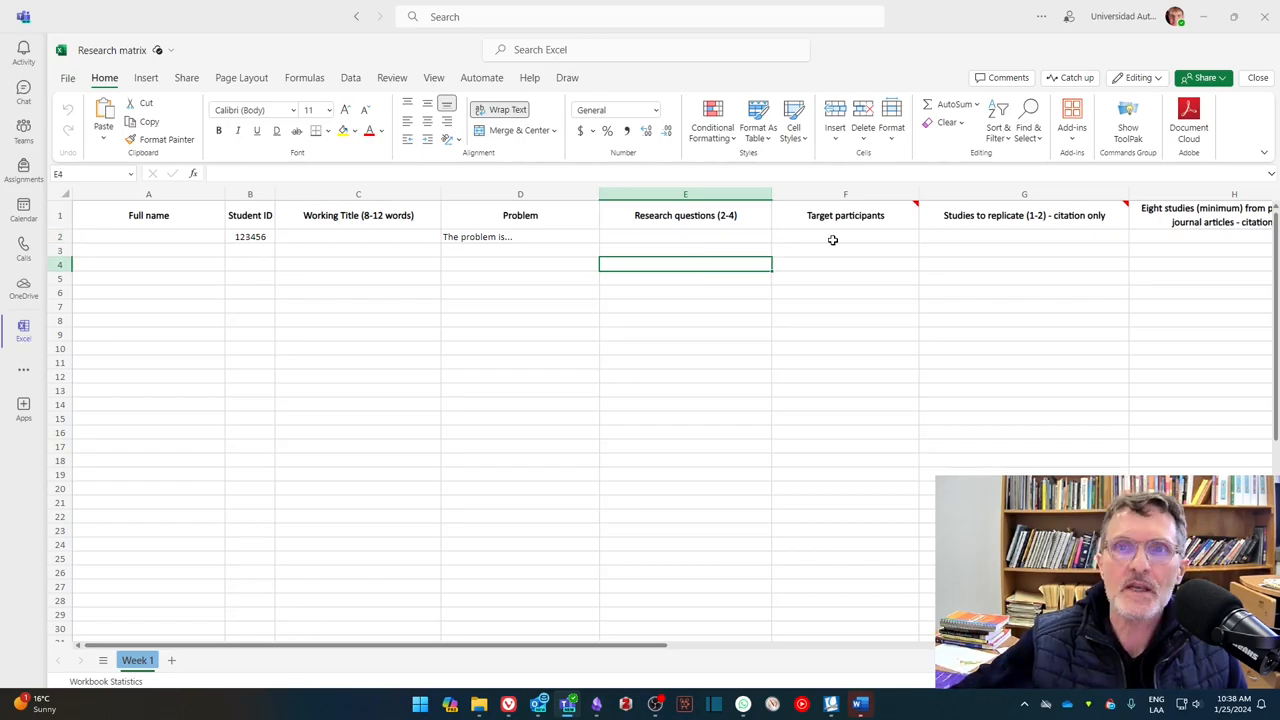
left_click(844, 236)
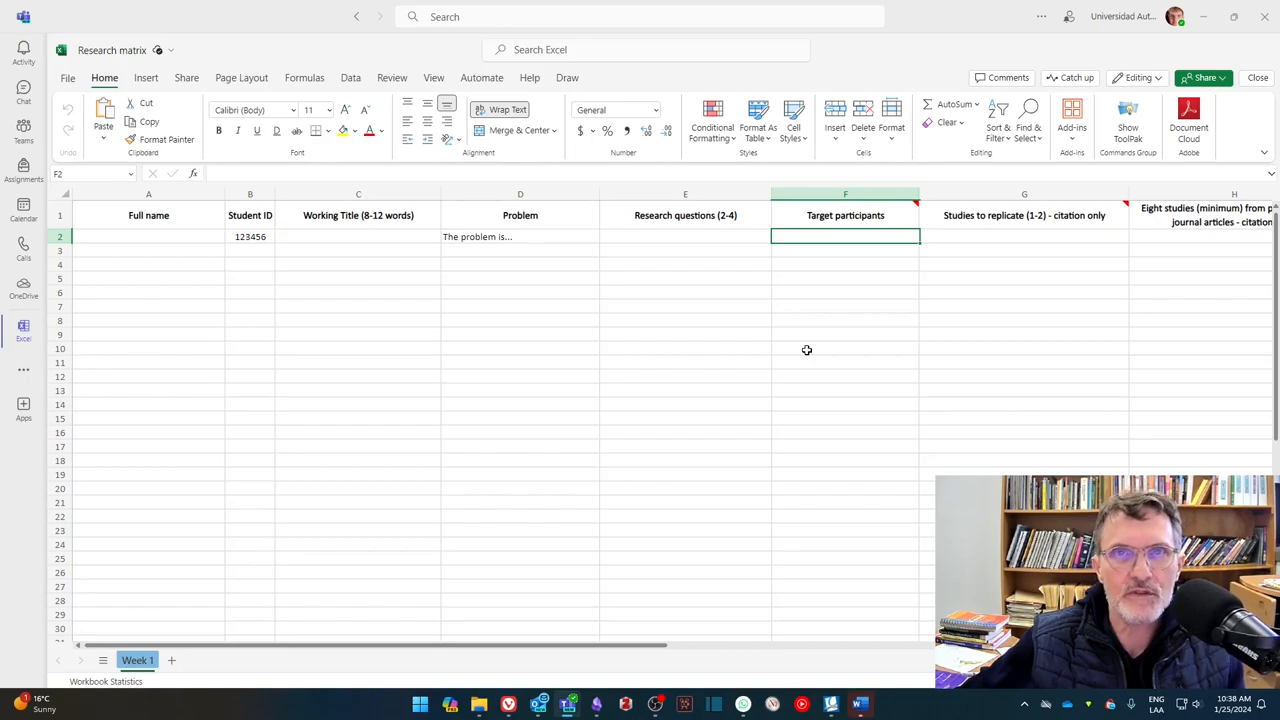
mouse_move(860, 324)
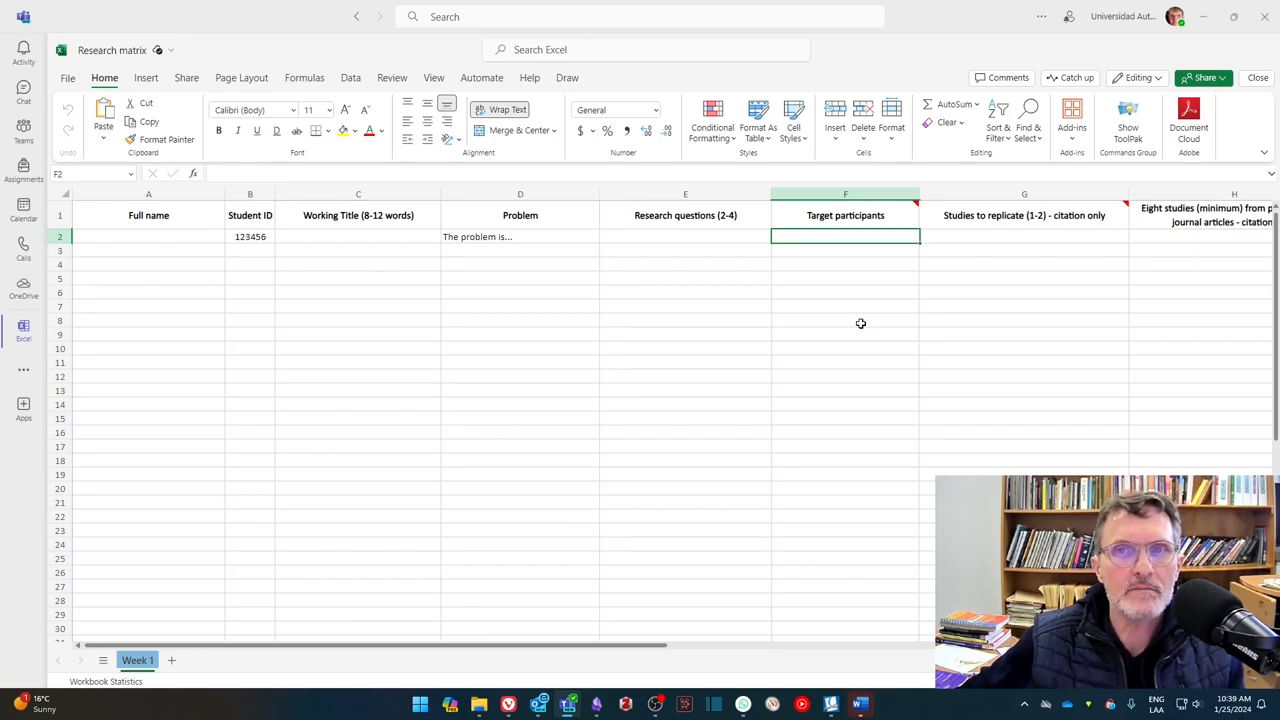
mouse_move(904, 298)
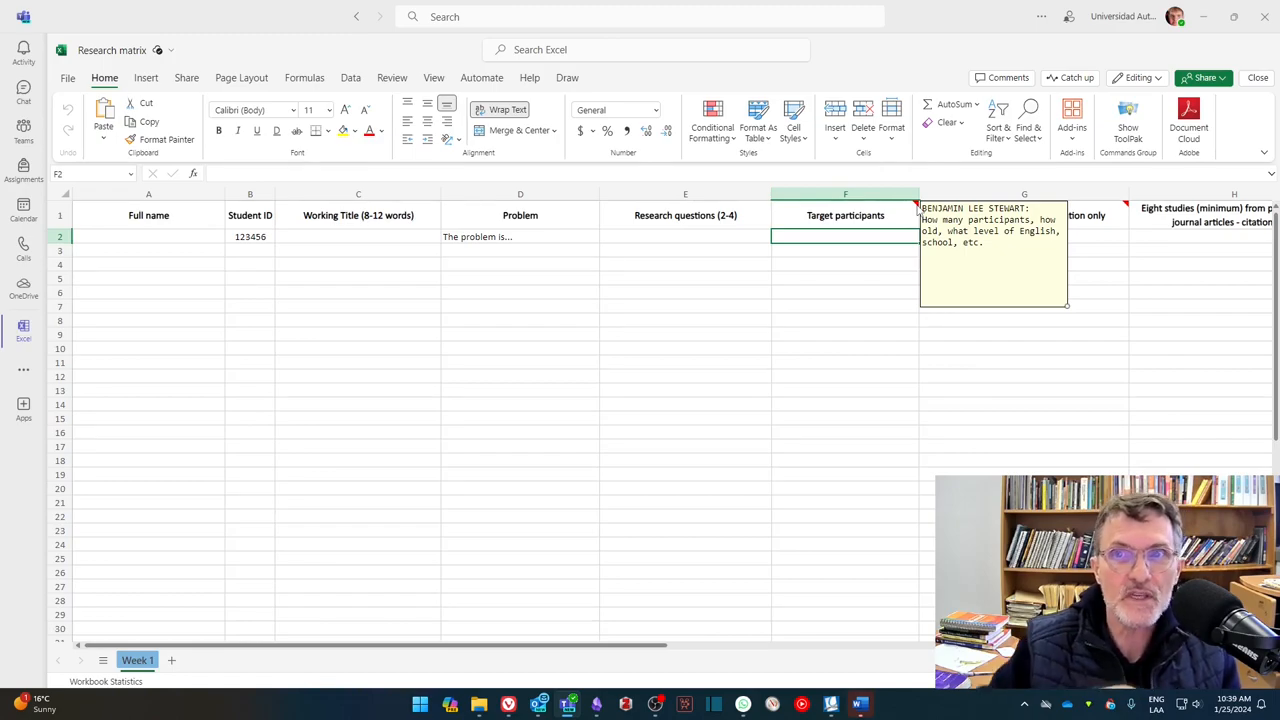
Step: Hide the Target participants note by selecting a cell below it
left_click(844, 334)
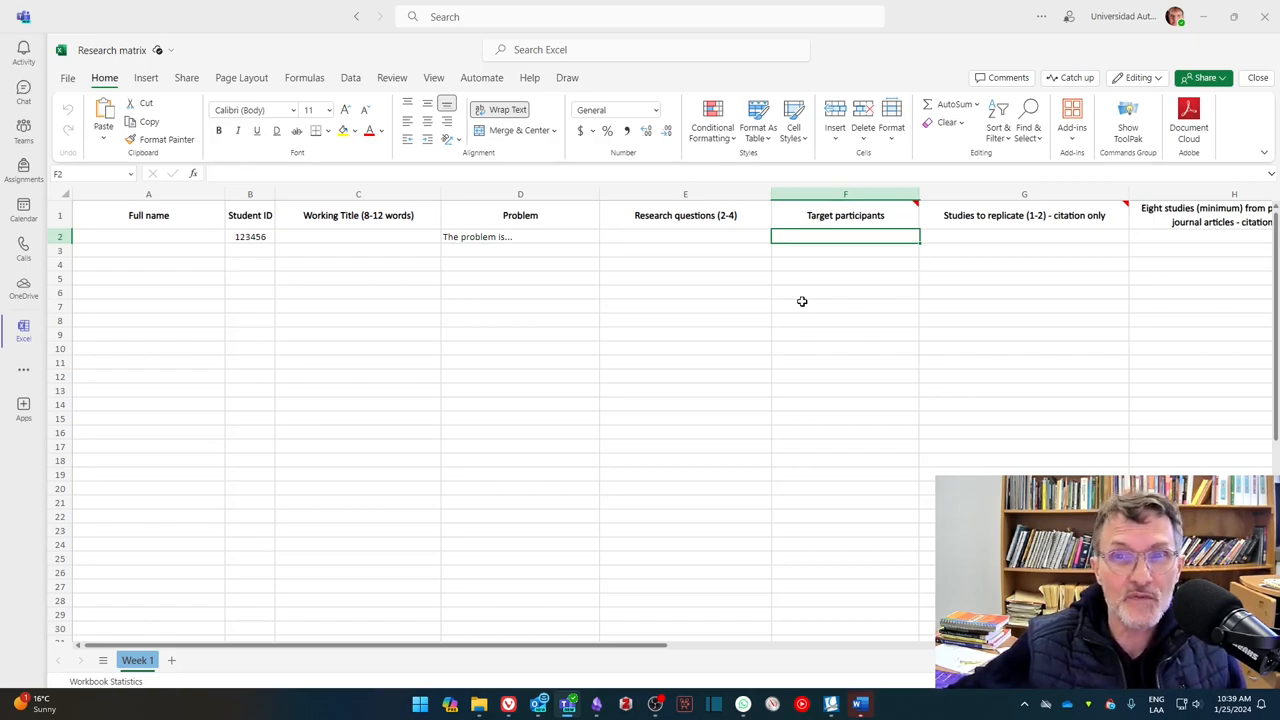
mouse_move(824, 276)
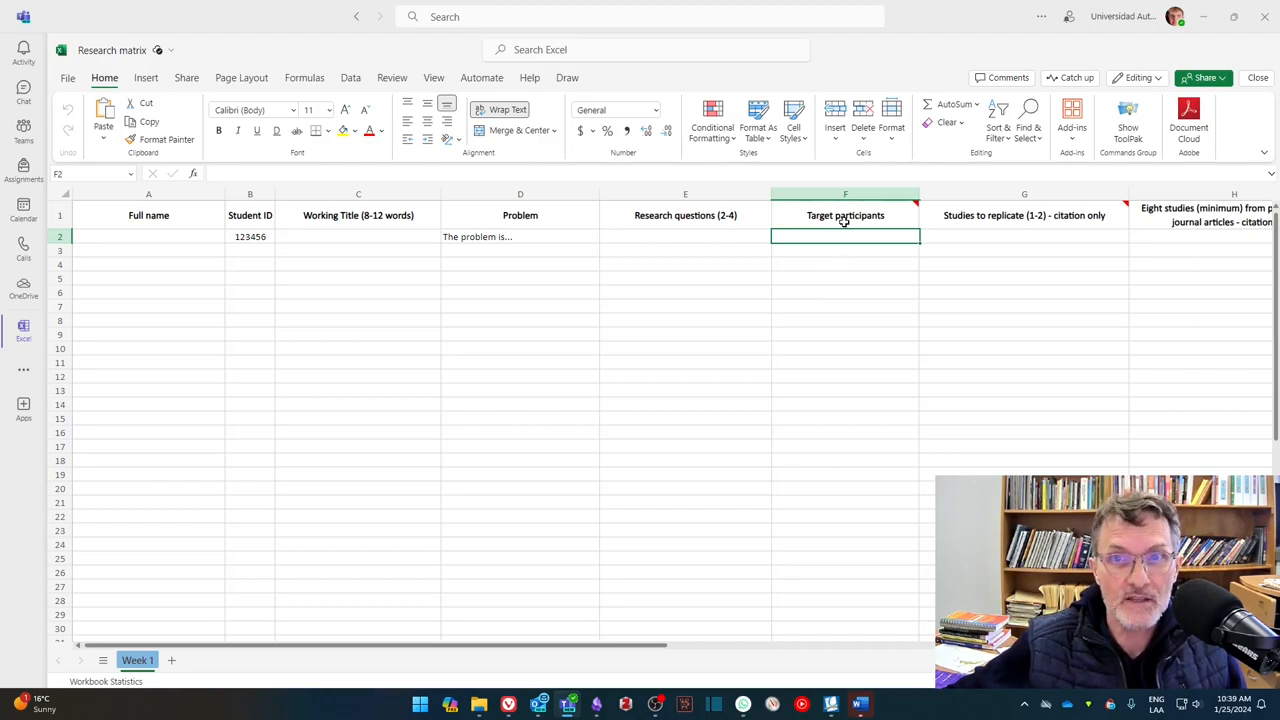
mouse_move(770, 410)
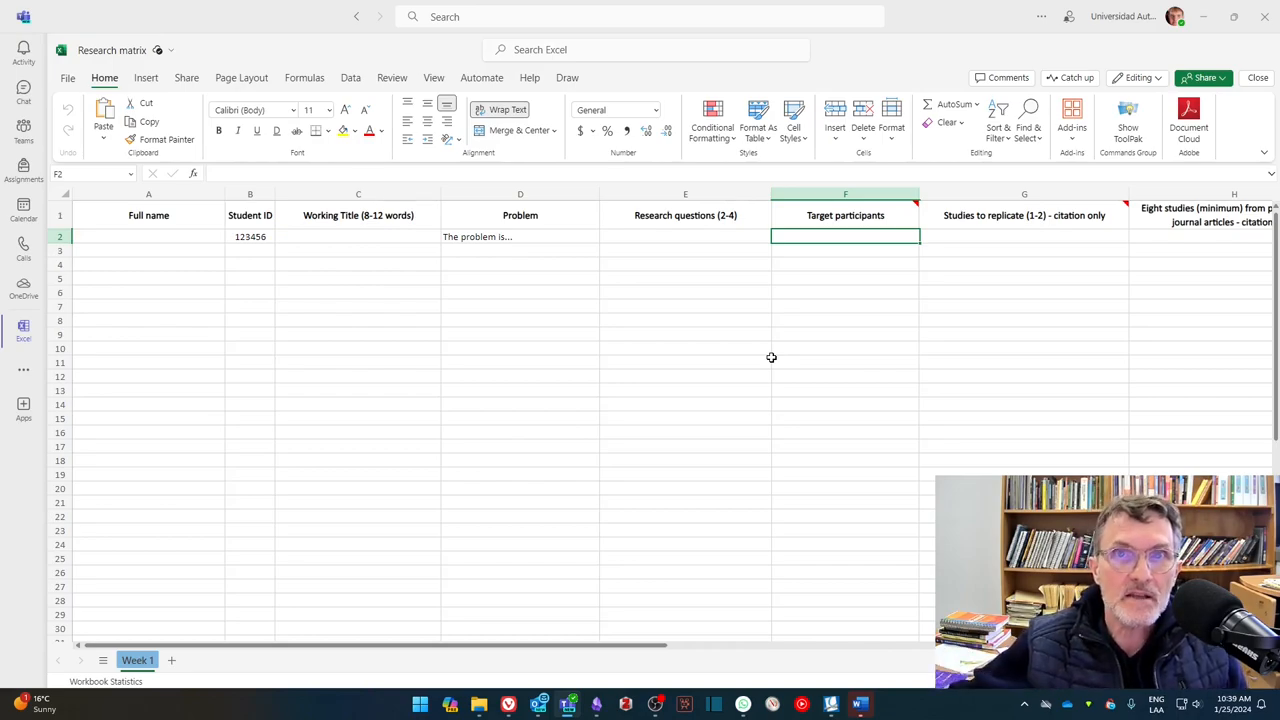
mouse_move(856, 312)
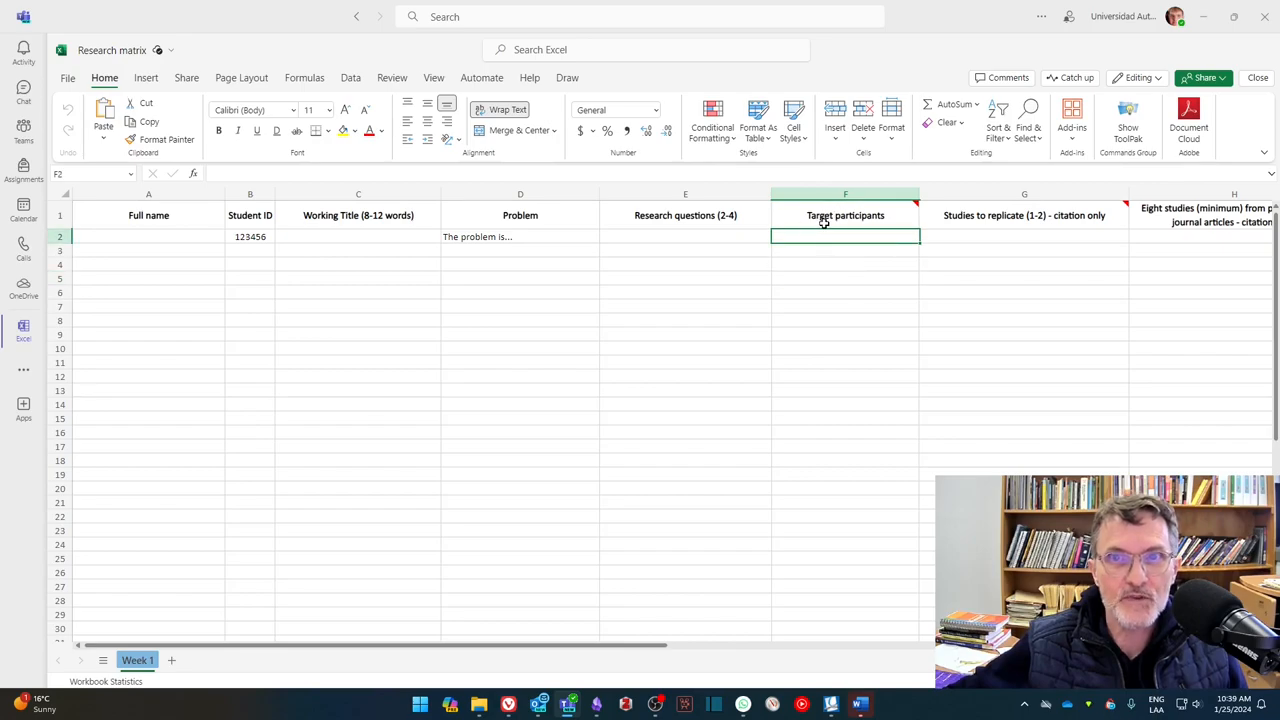
mouse_move(816, 260)
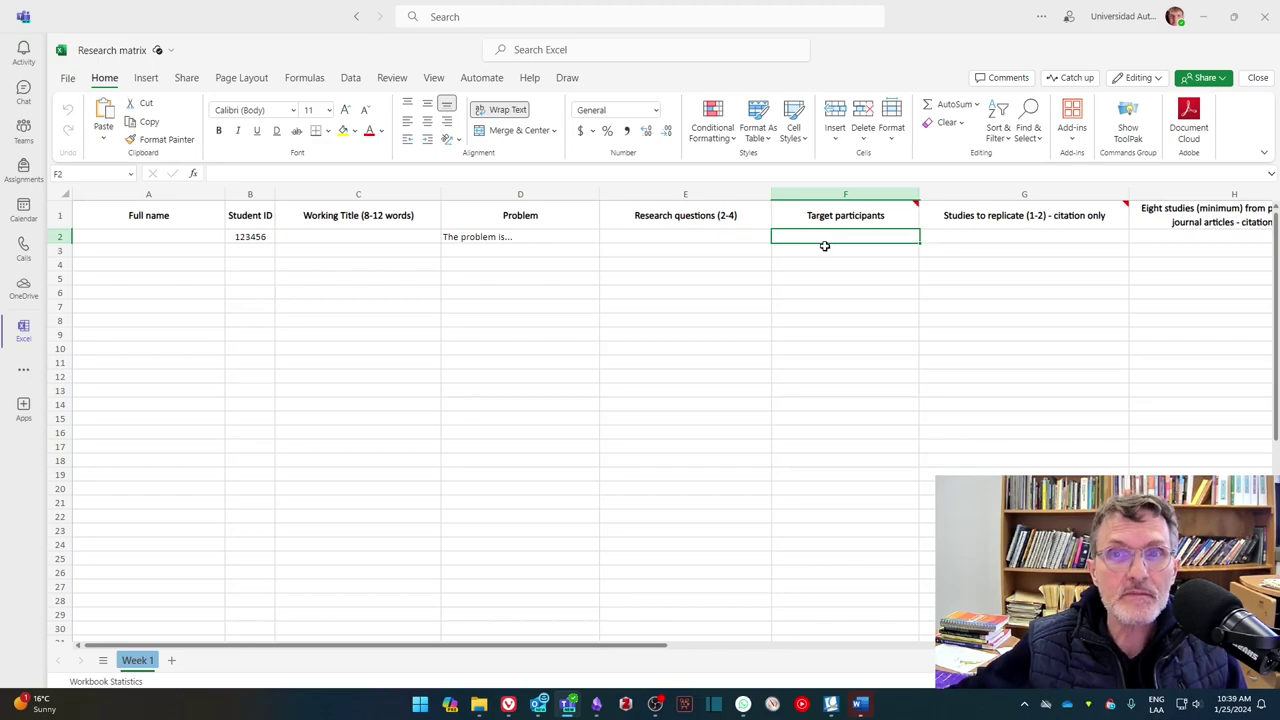
mouse_move(792, 268)
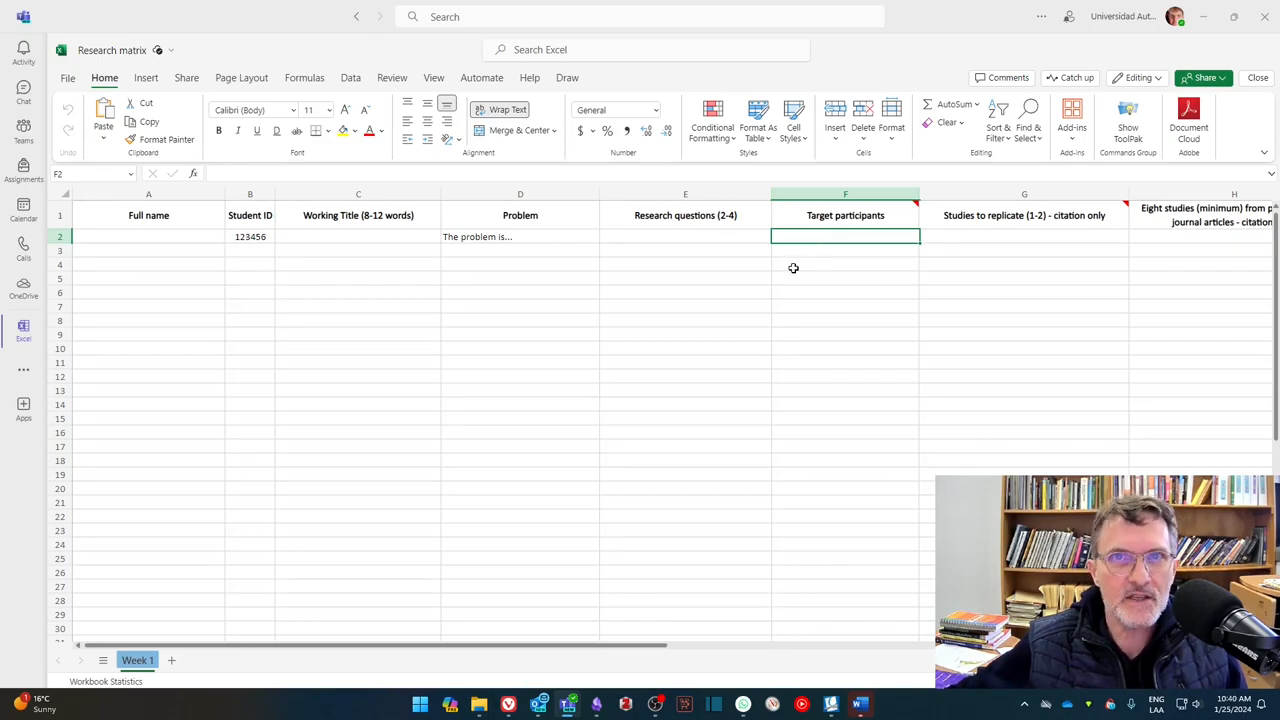
mouse_move(948, 264)
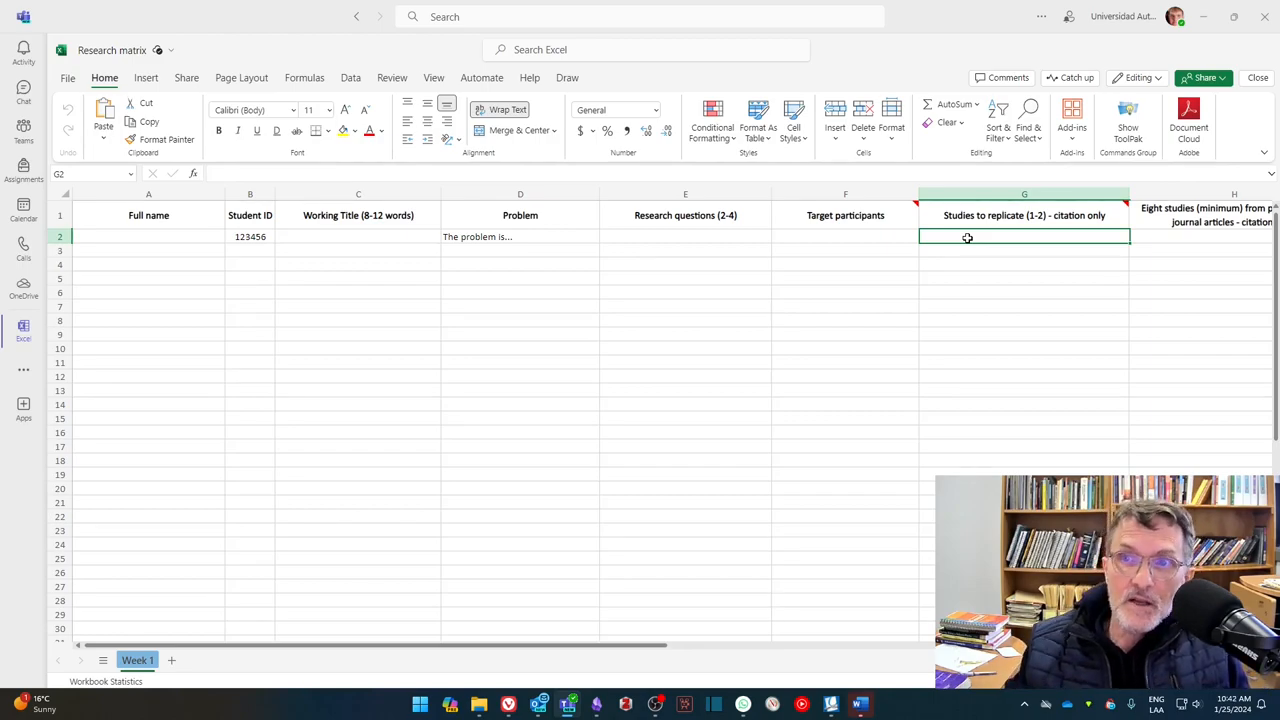
Step: Point out the Studies to replicate cell, then scroll right to the pending status columns
left_click(1024, 264)
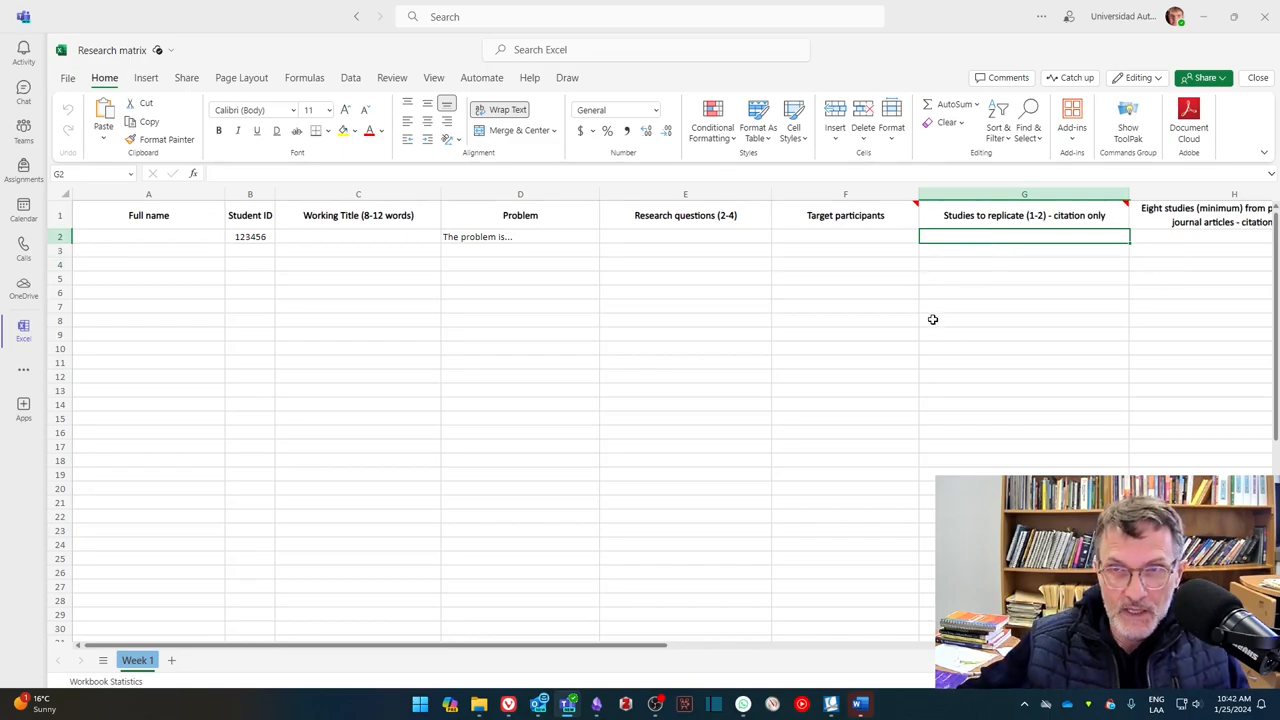
mouse_move(896, 312)
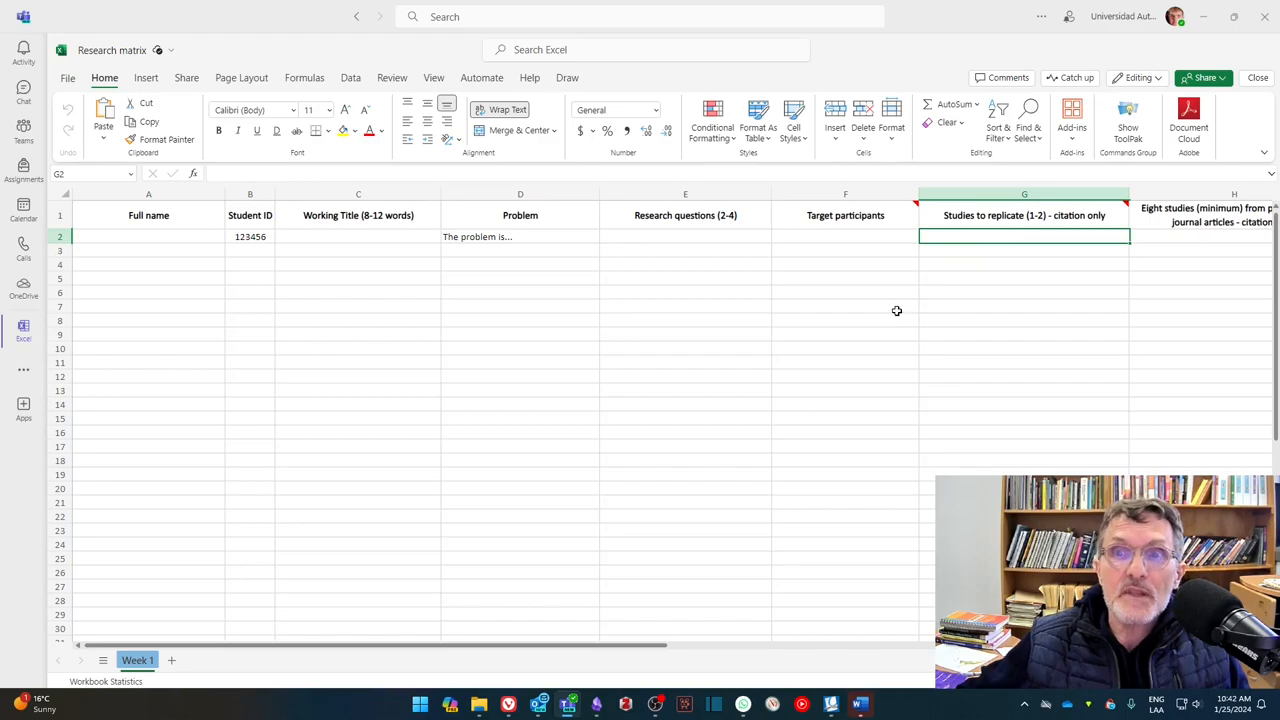
mouse_move(772, 596)
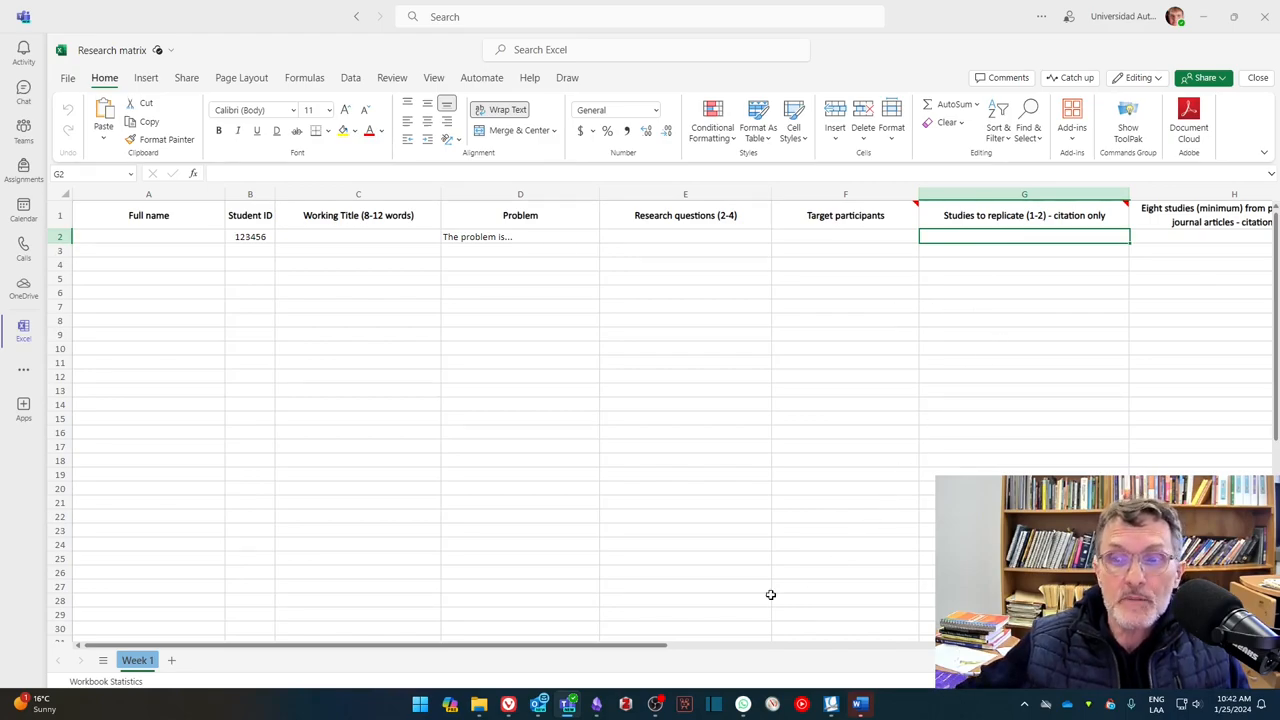
scroll("right", 3)
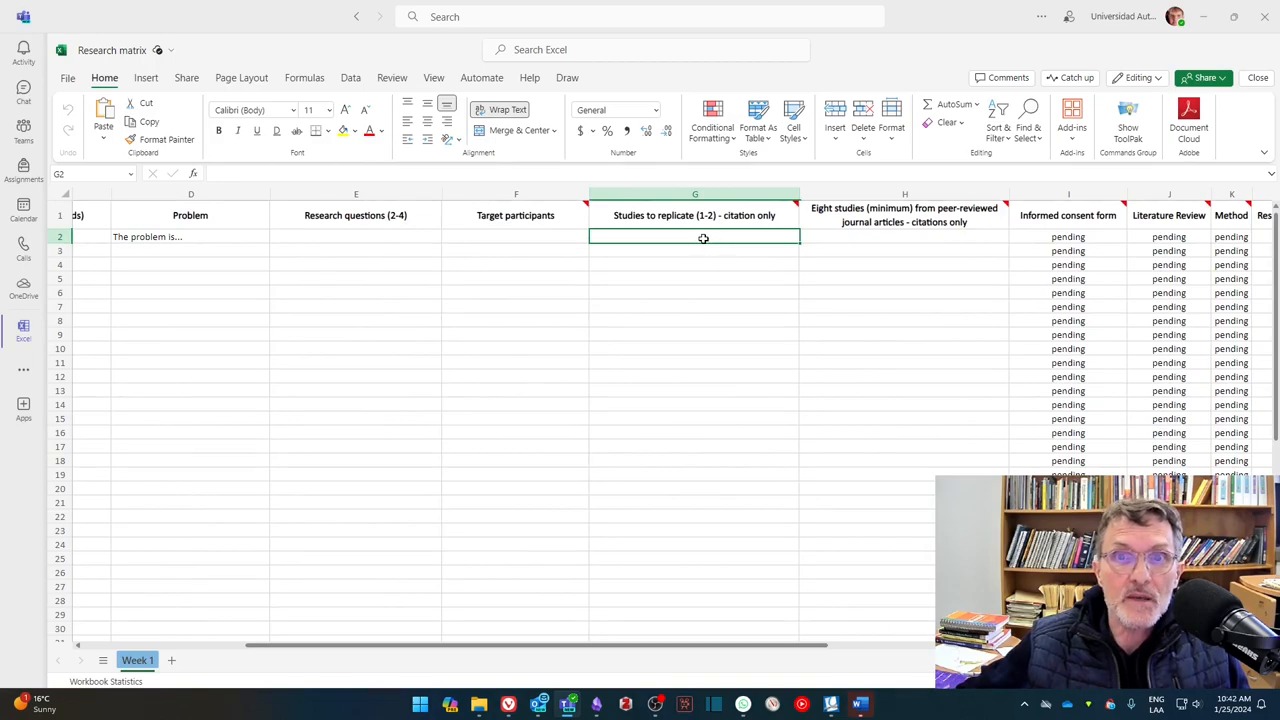
mouse_move(664, 224)
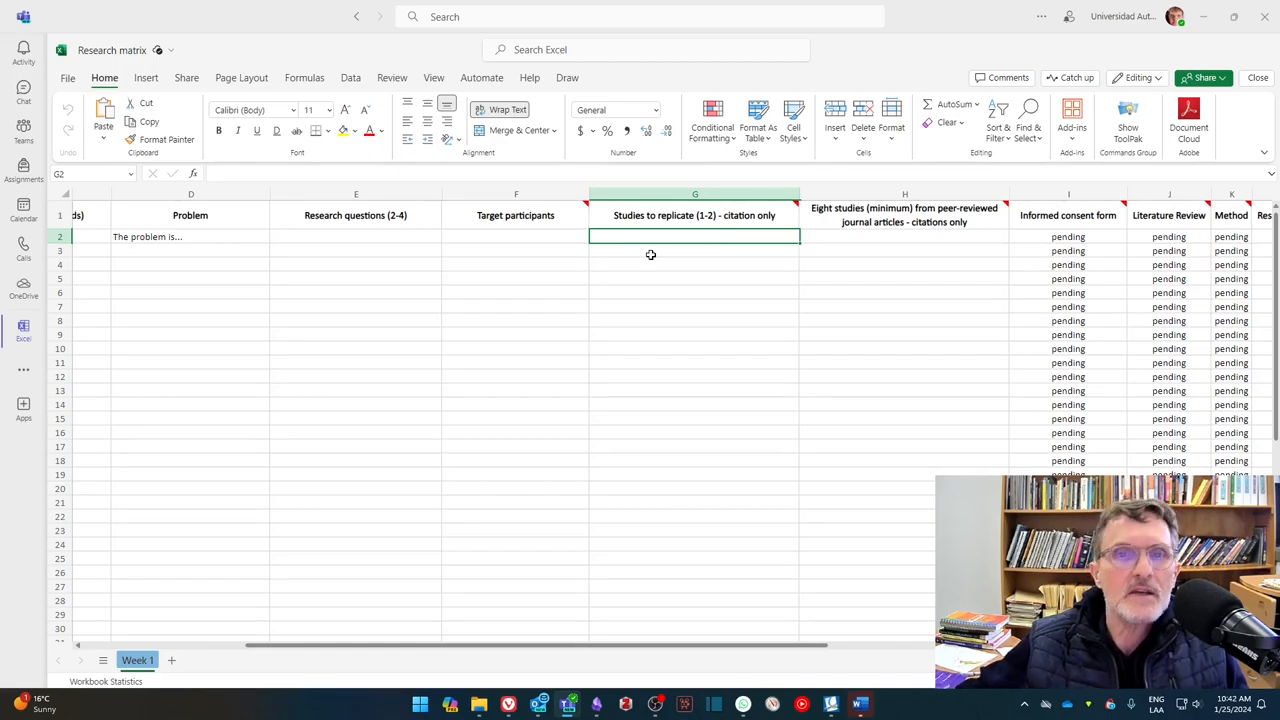
mouse_move(656, 238)
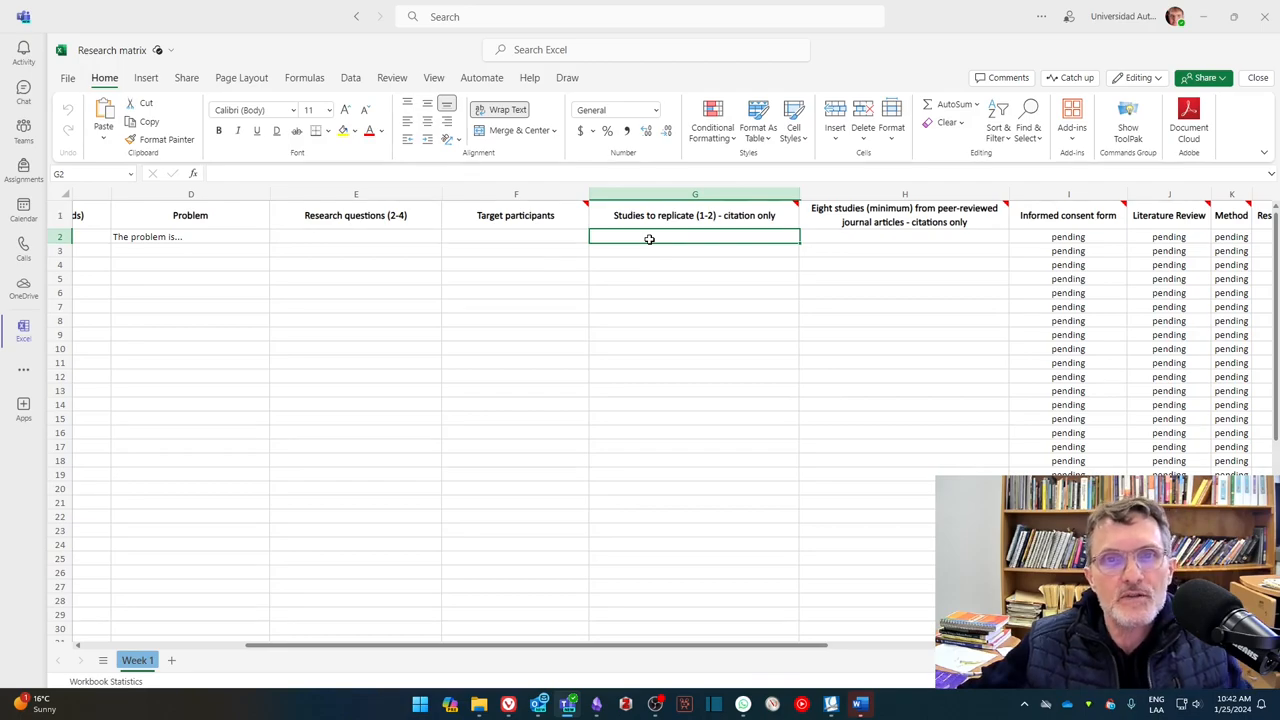
mouse_move(660, 242)
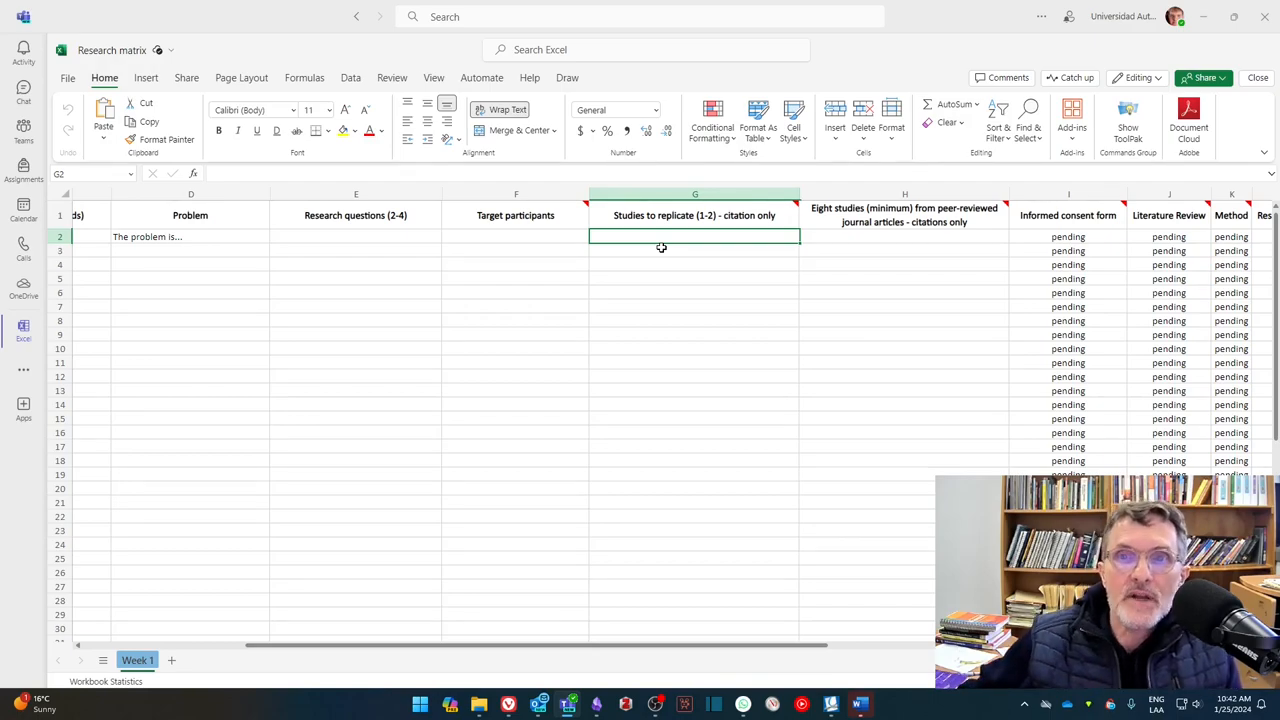
mouse_move(872, 248)
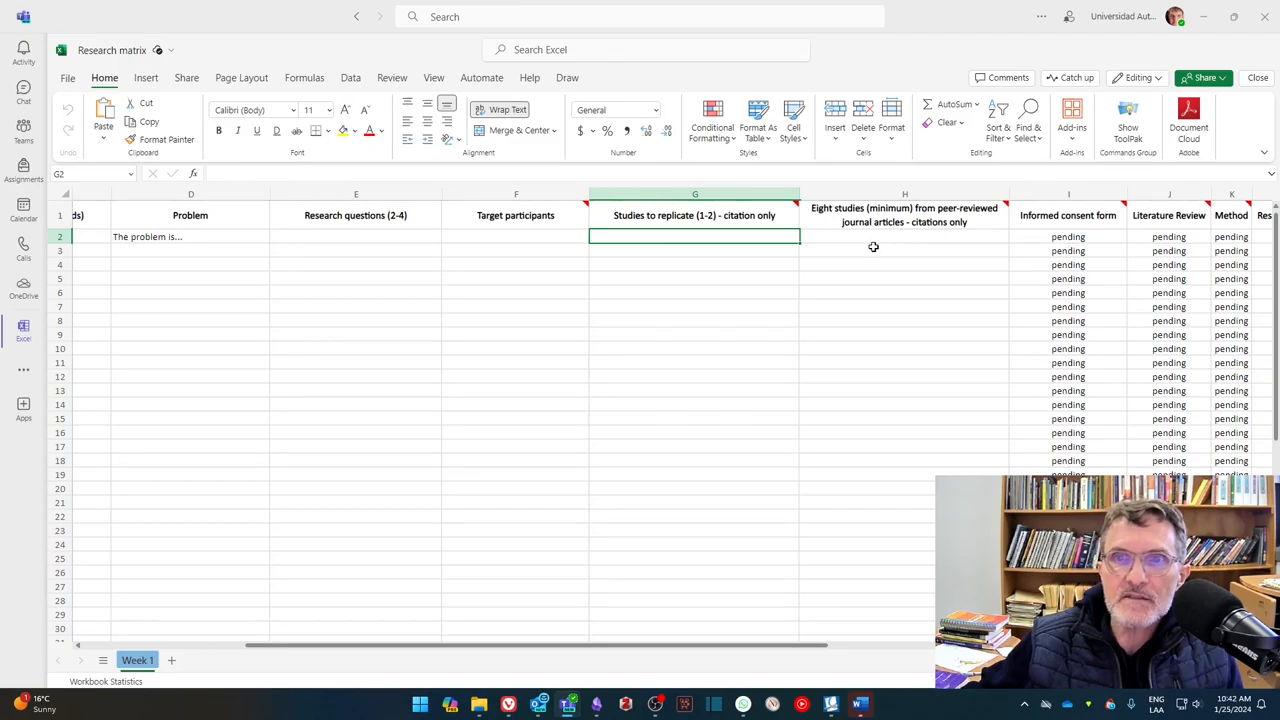
Step: Highlight the Studies to replicate and Eight studies columns, ending on the empty Eight studies cell
left_click(904, 236)
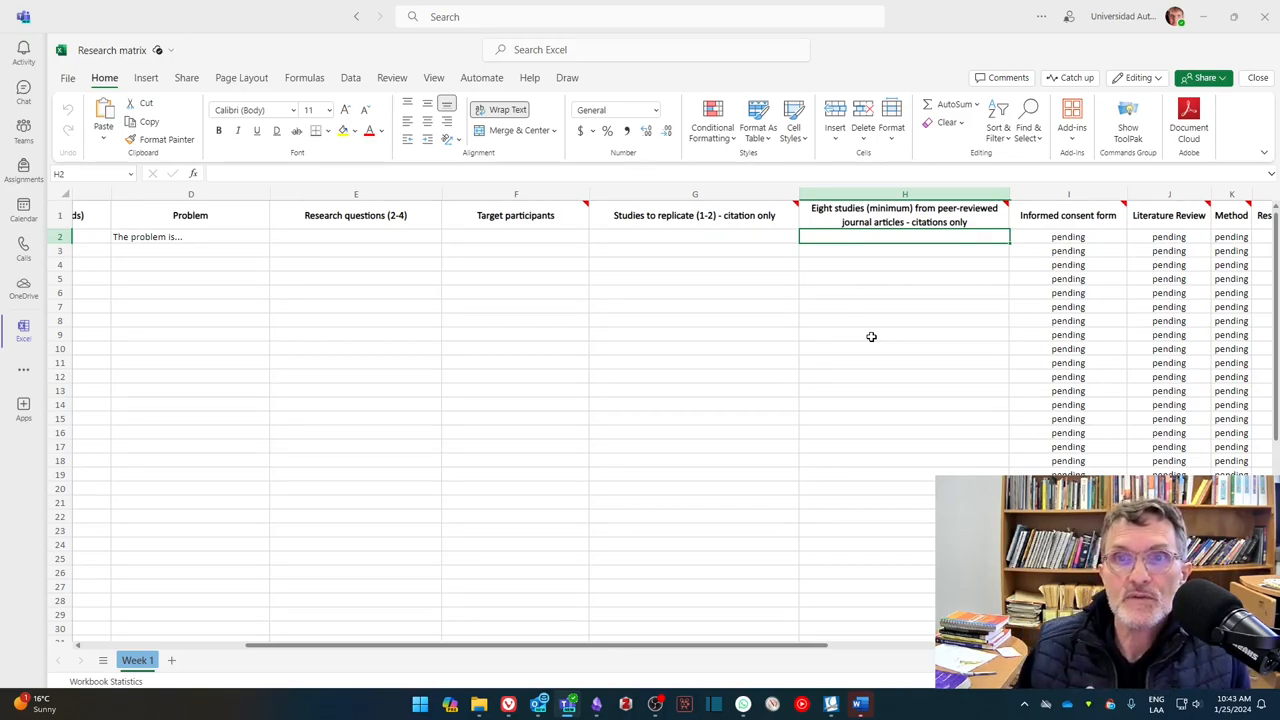
mouse_move(696, 260)
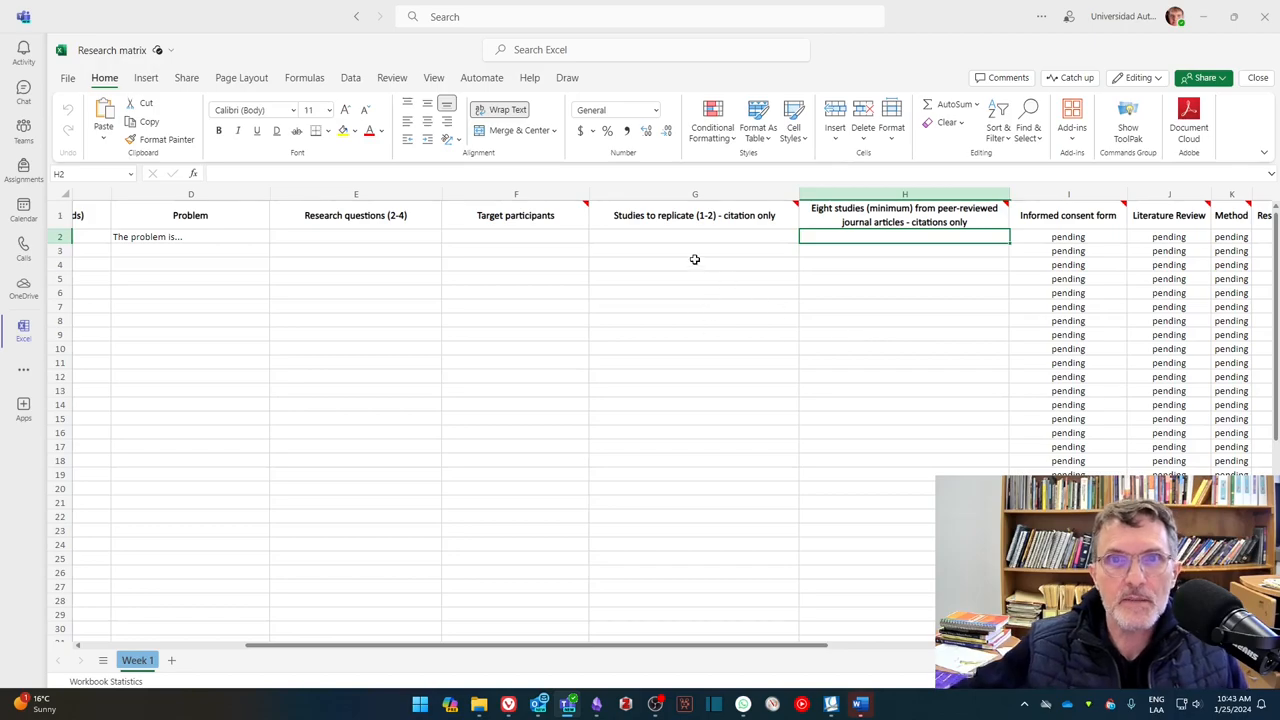
left_click(694, 194)
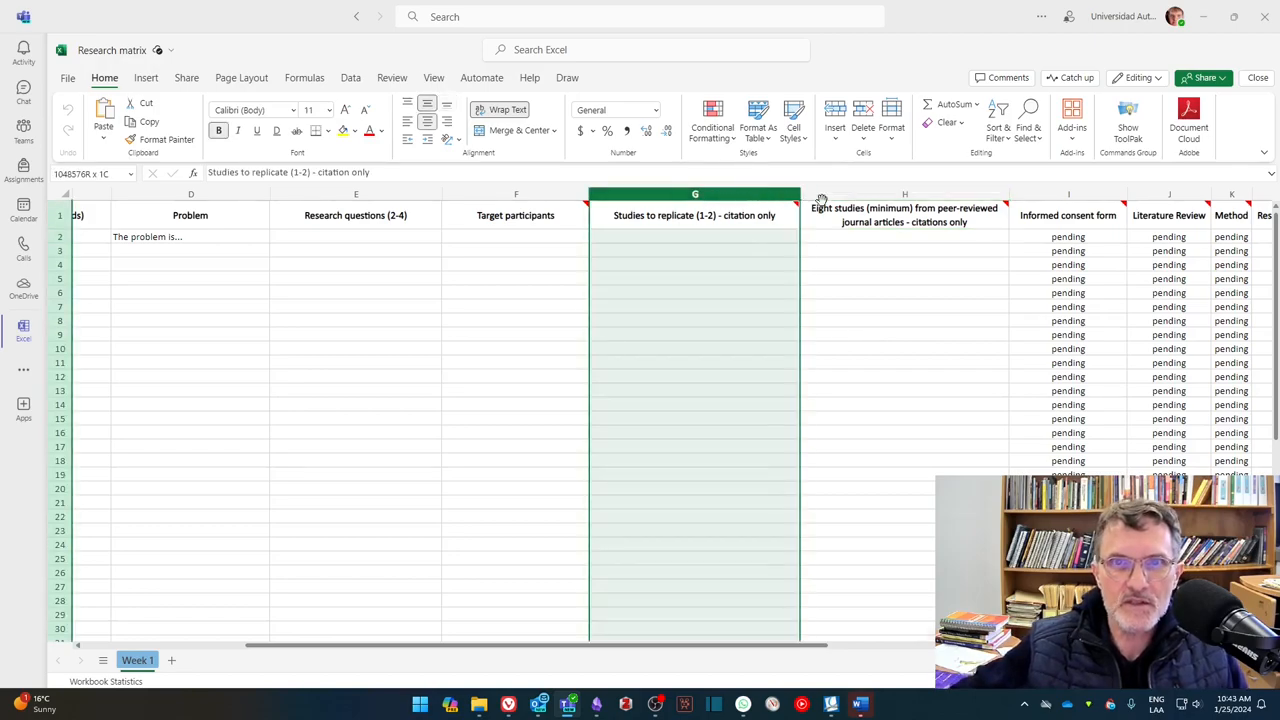
left_click(904, 236)
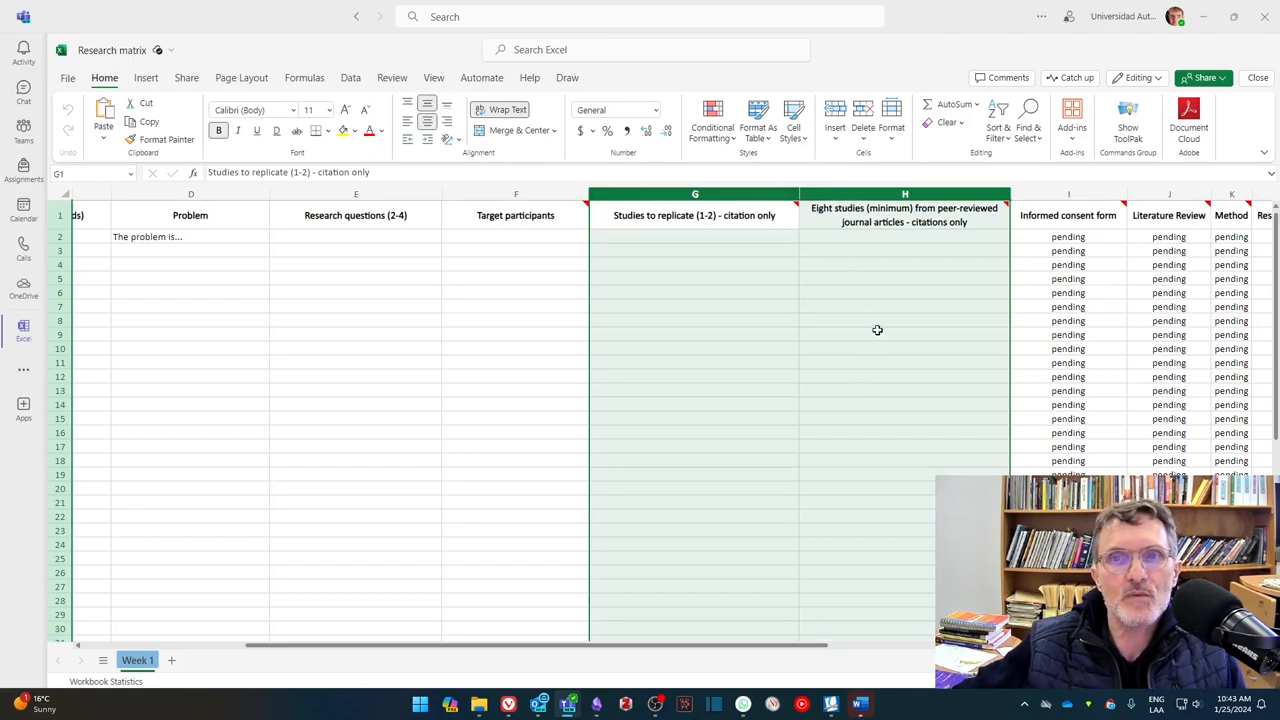
left_click(904, 236)
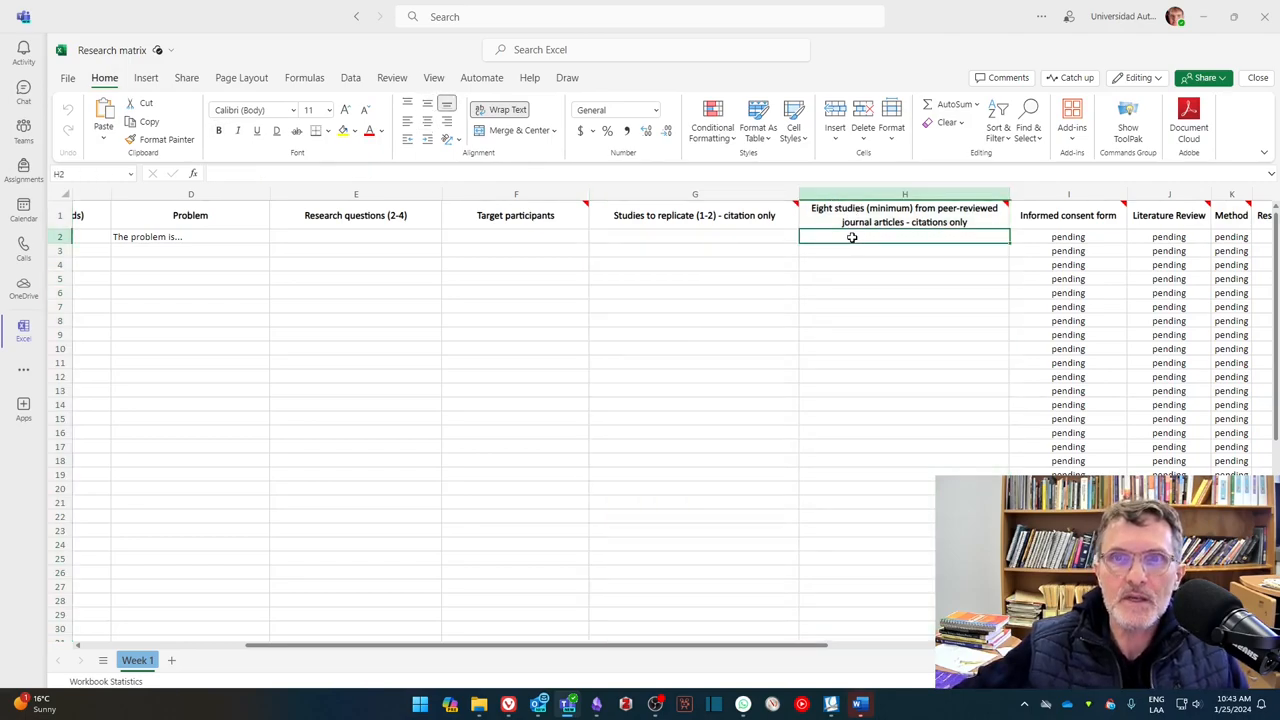
mouse_move(864, 328)
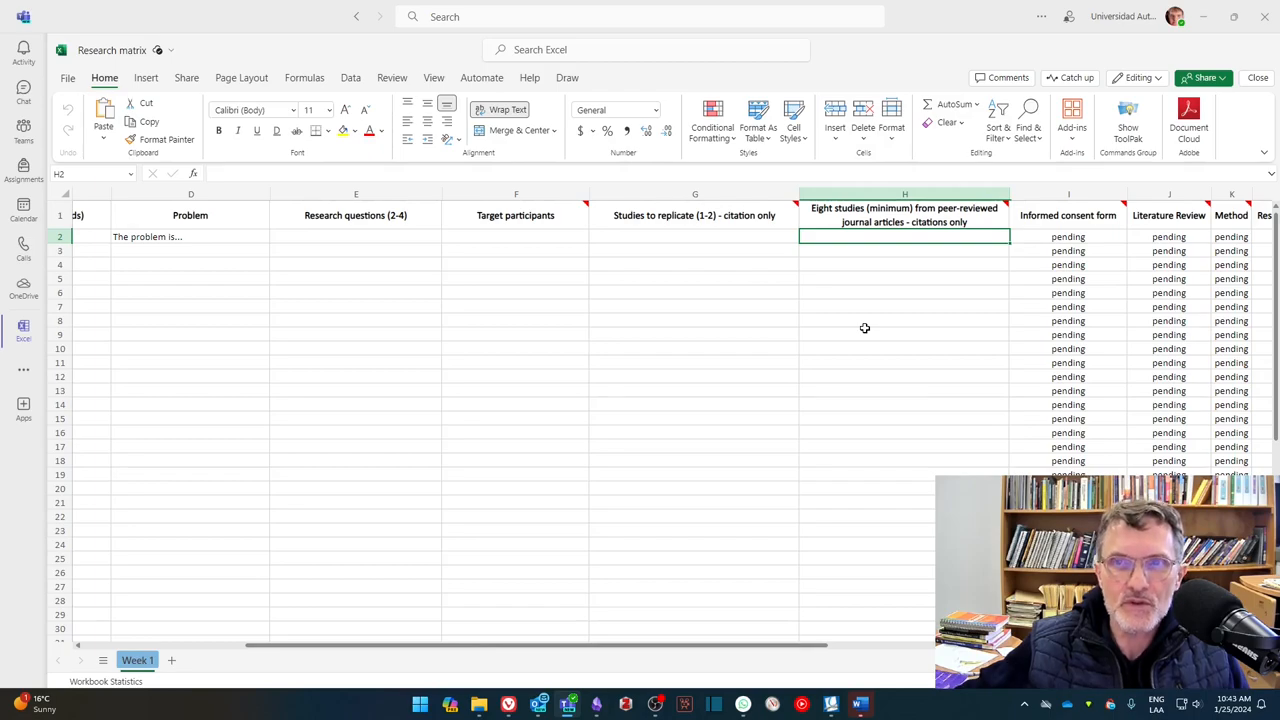
mouse_move(876, 320)
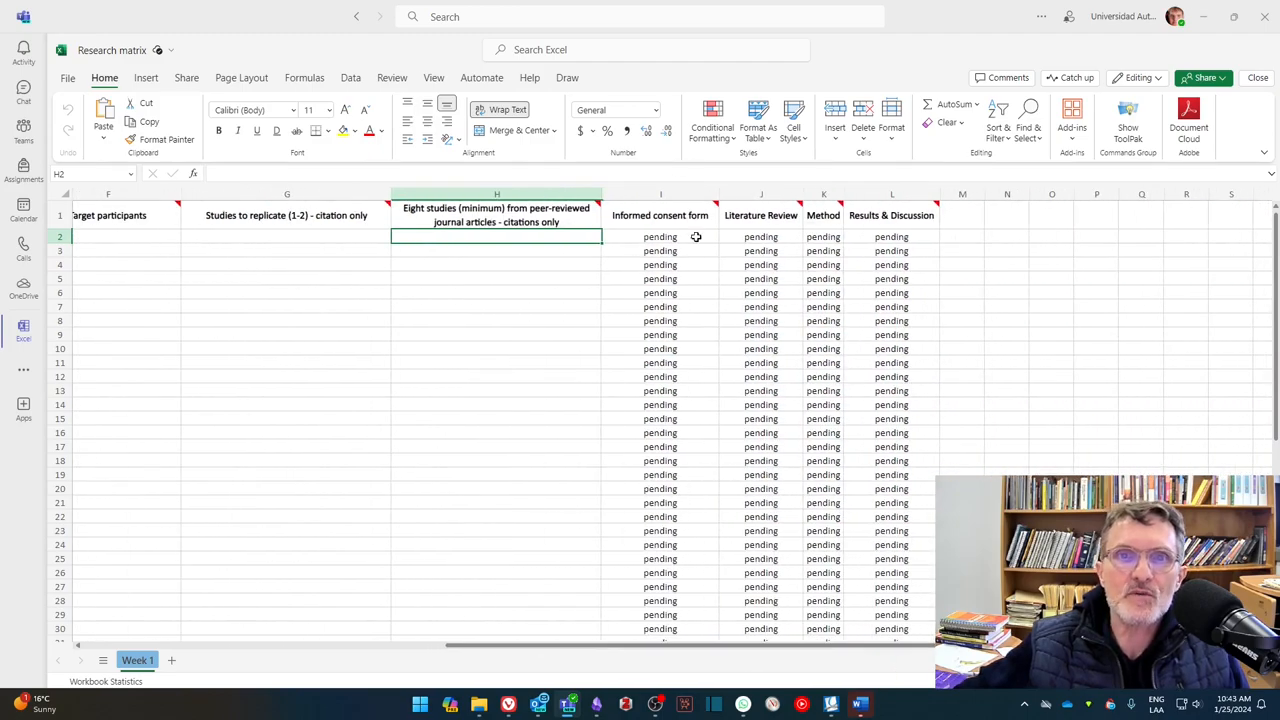
left_click(660, 194)
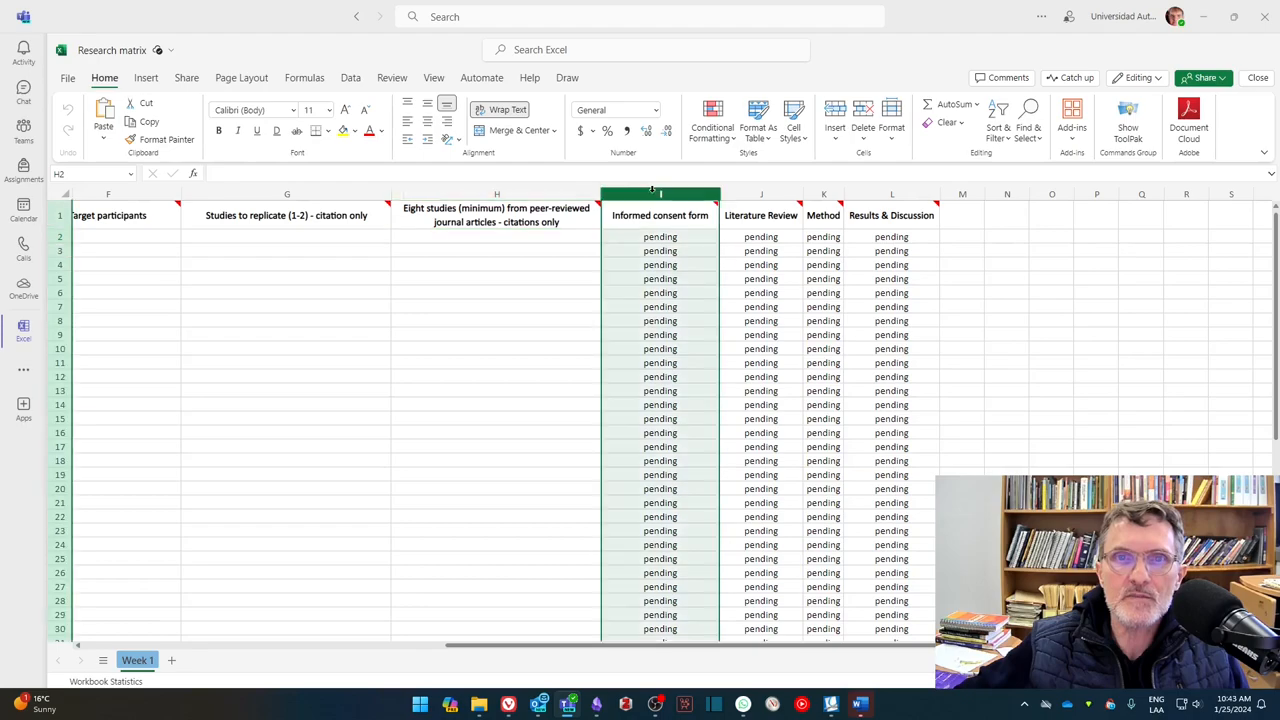
left_click(660, 216)
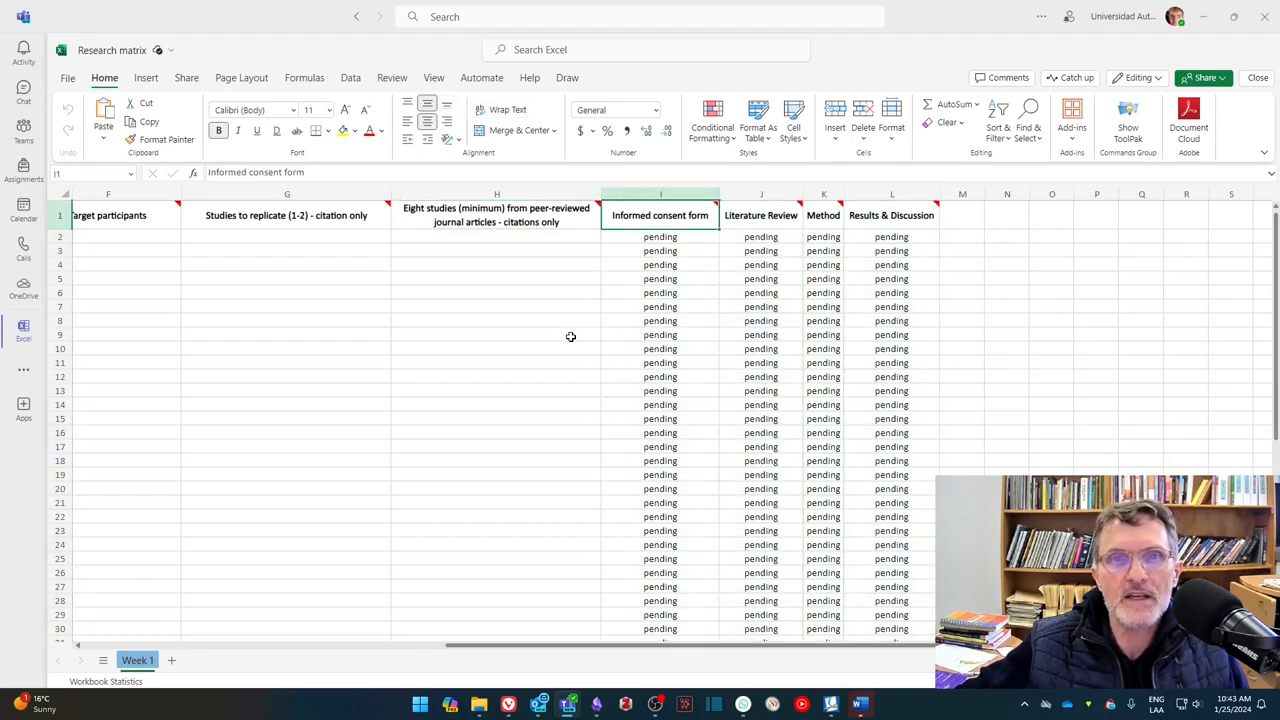
left_click(760, 216)
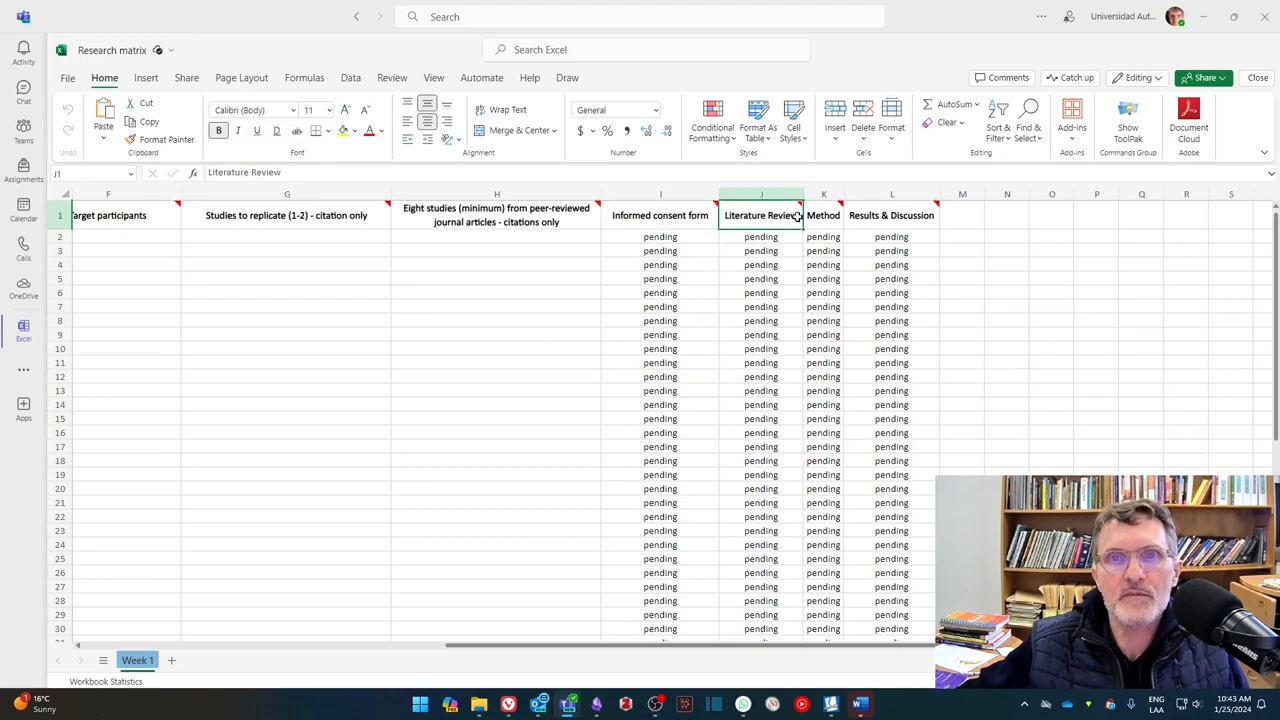
left_click(892, 216)
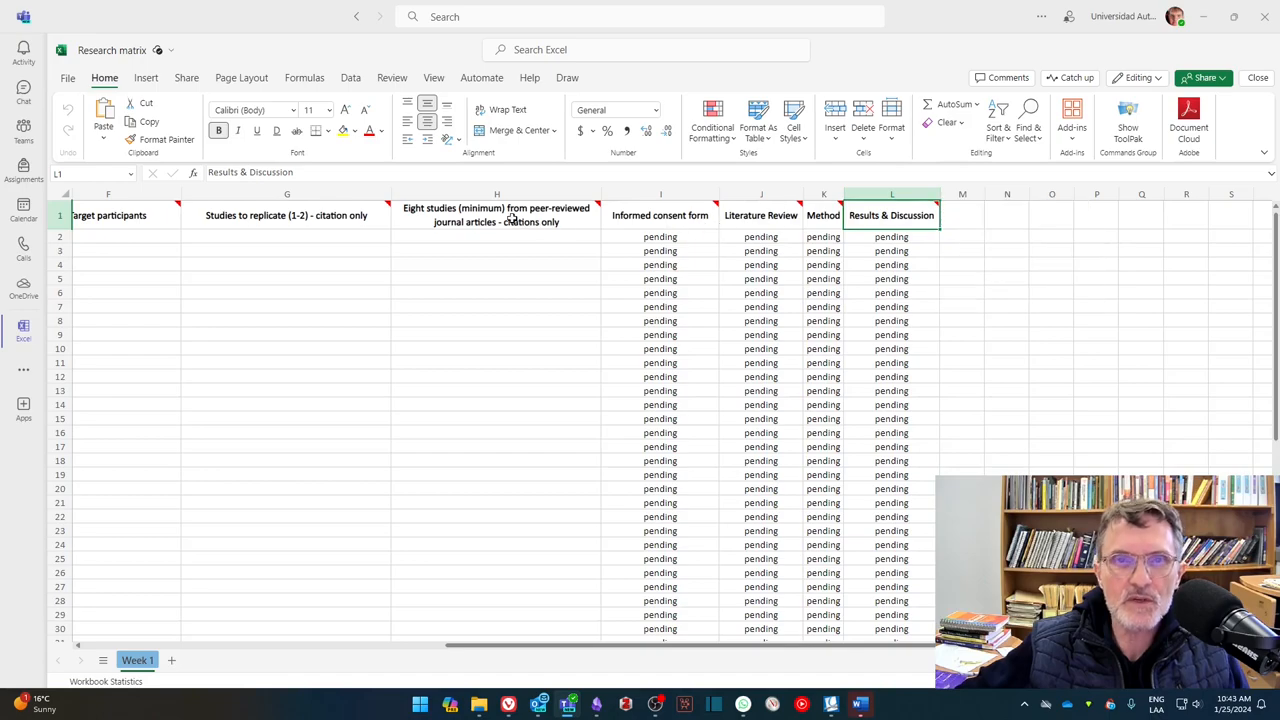
left_click(496, 362)
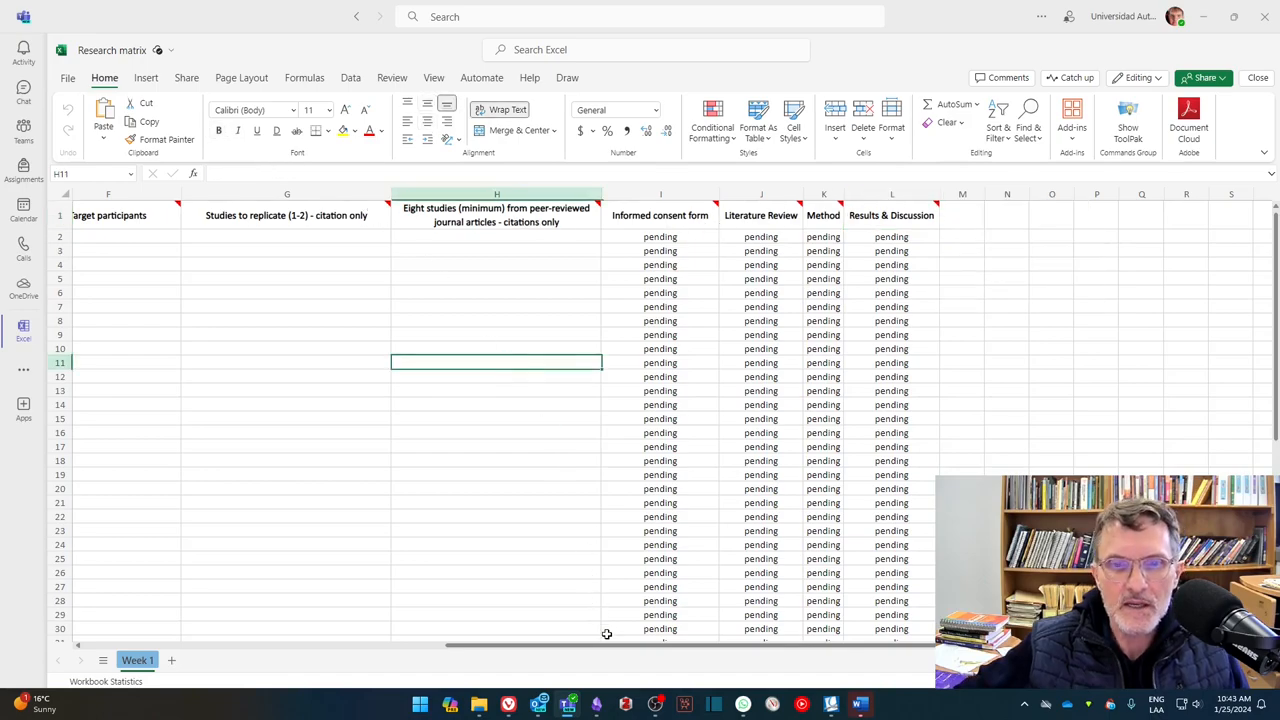
scroll("left", 3)
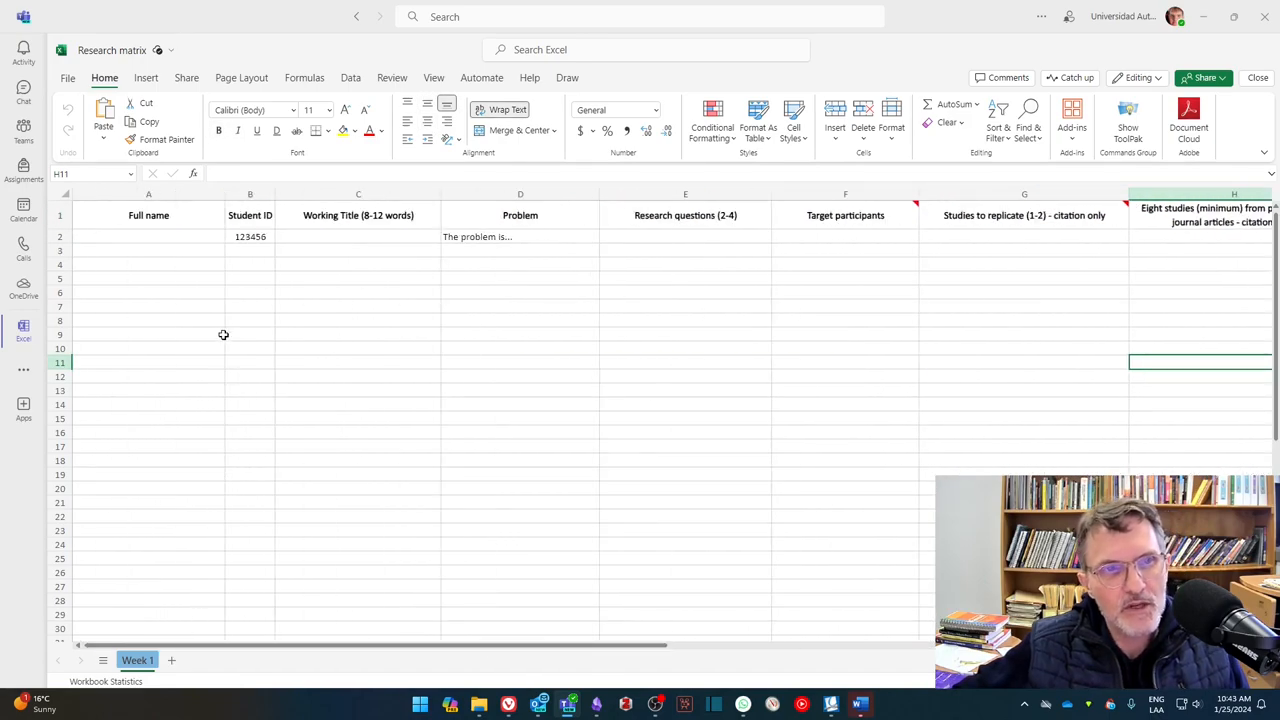
mouse_move(248, 464)
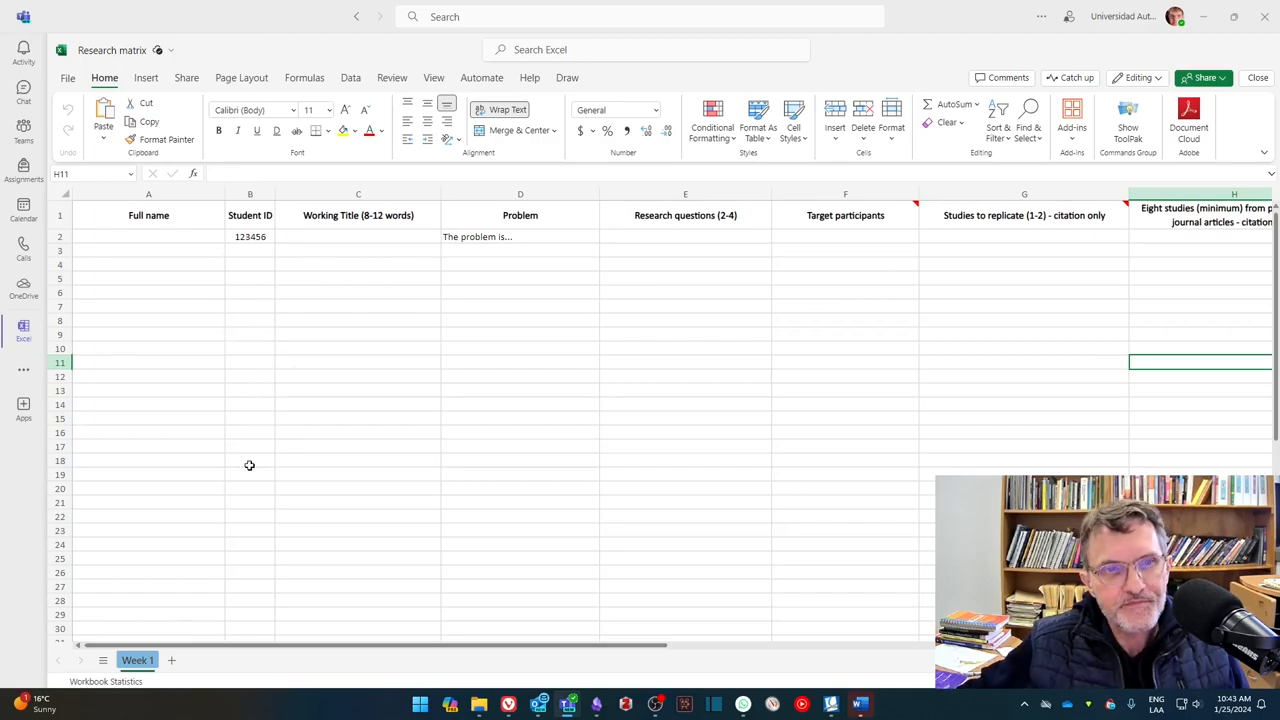
mouse_move(840, 640)
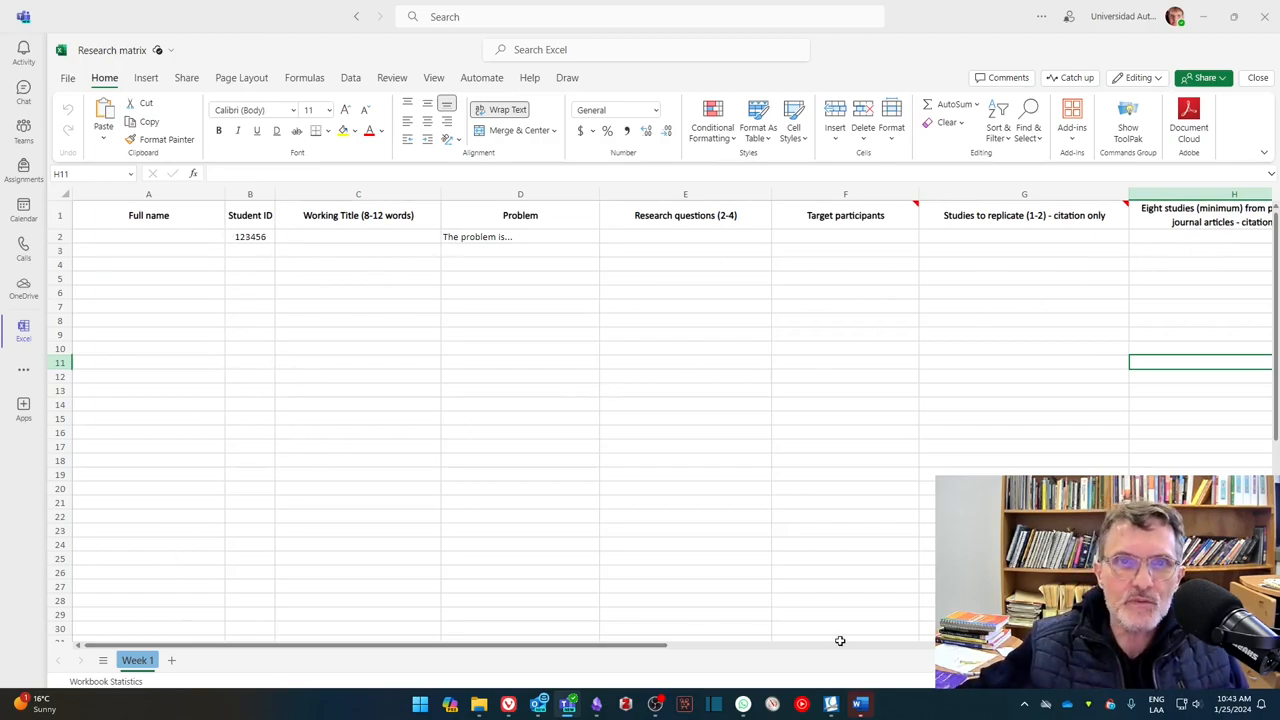
left_click(684, 306)
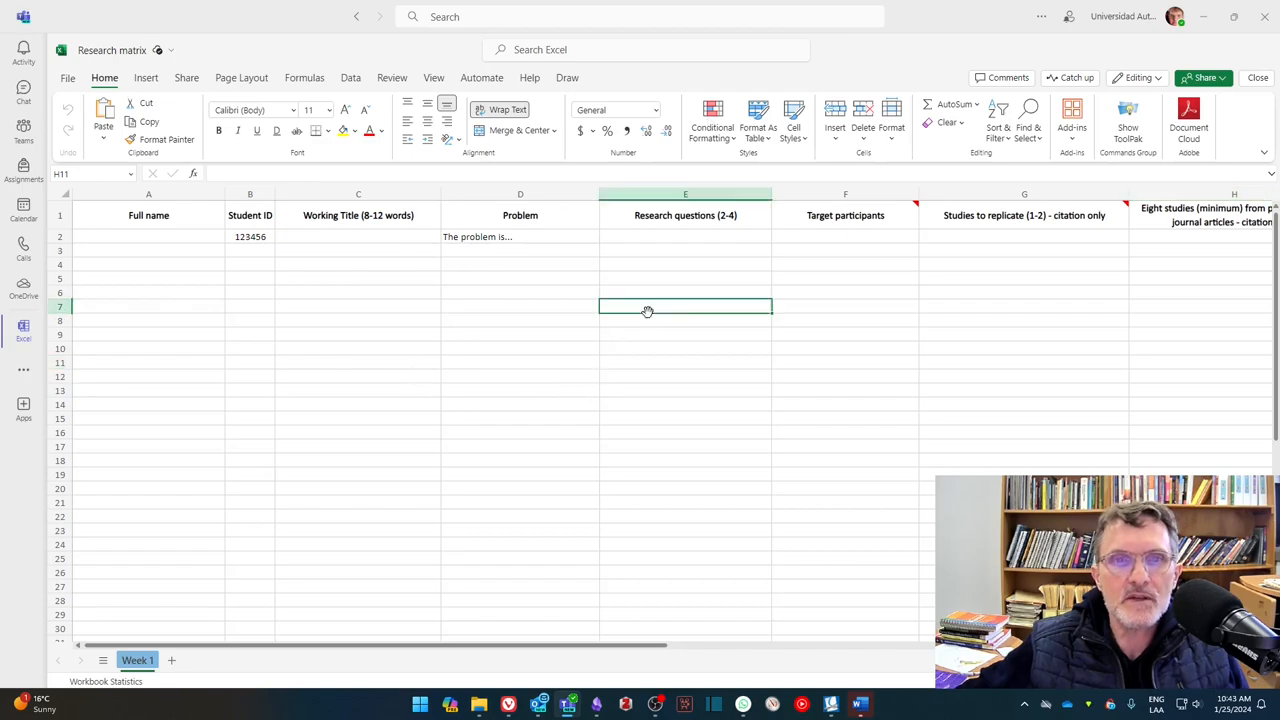
left_click(358, 306)
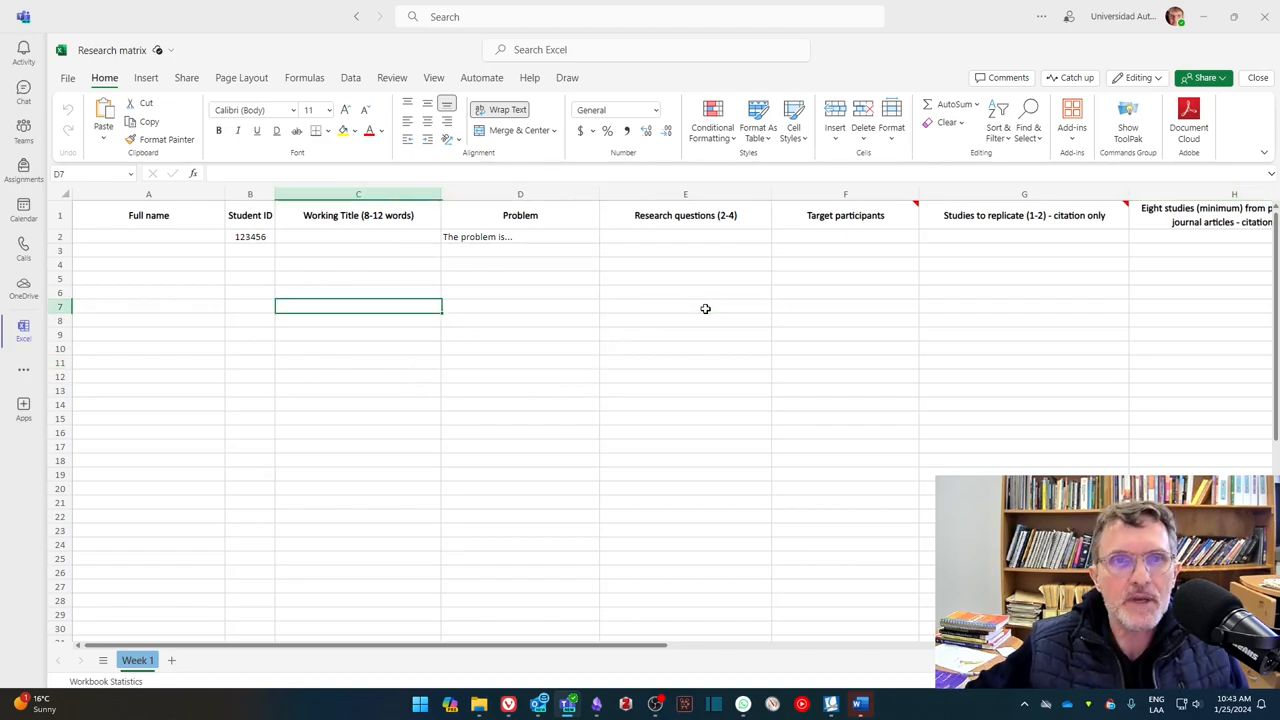
left_click(148, 306)
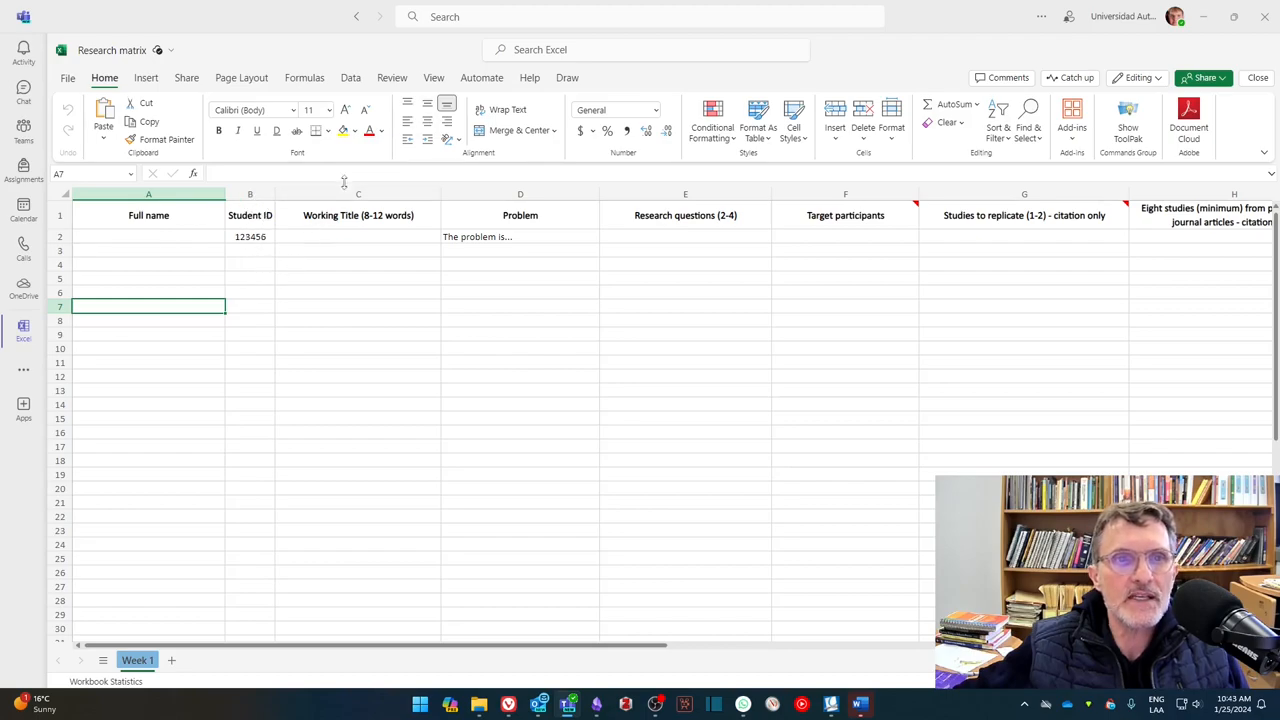
mouse_move(704, 268)
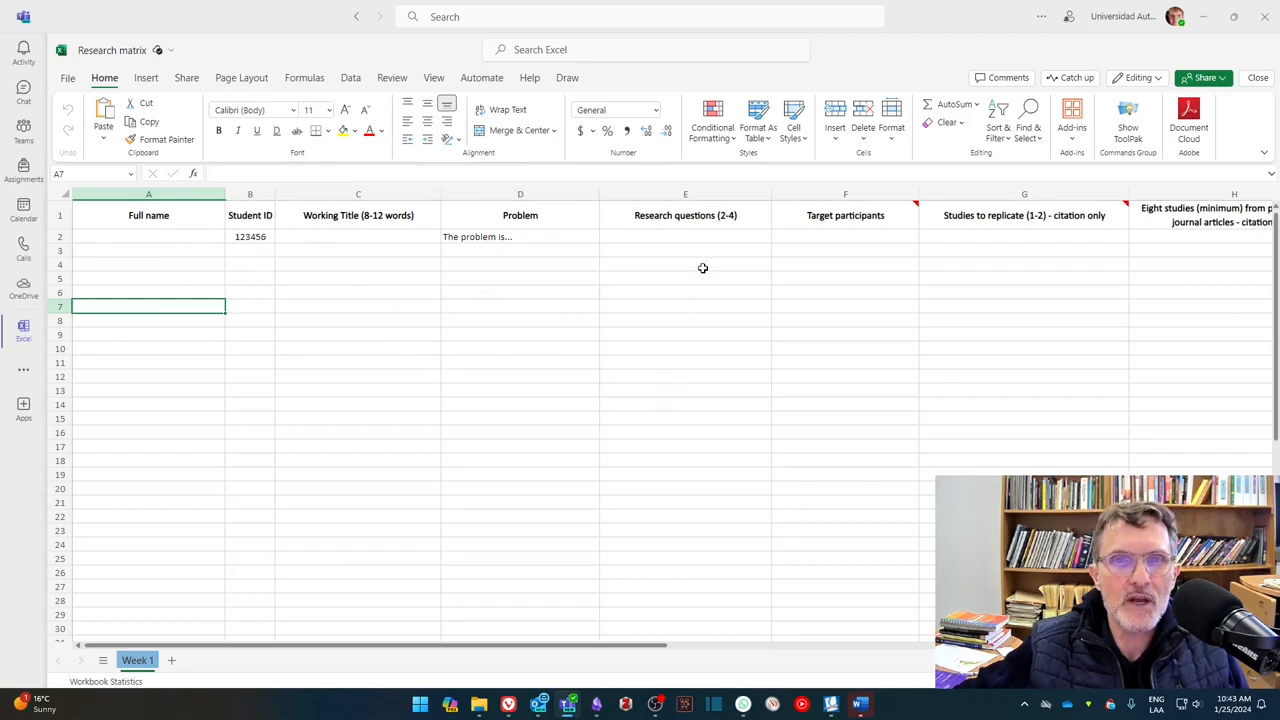
mouse_move(852, 320)
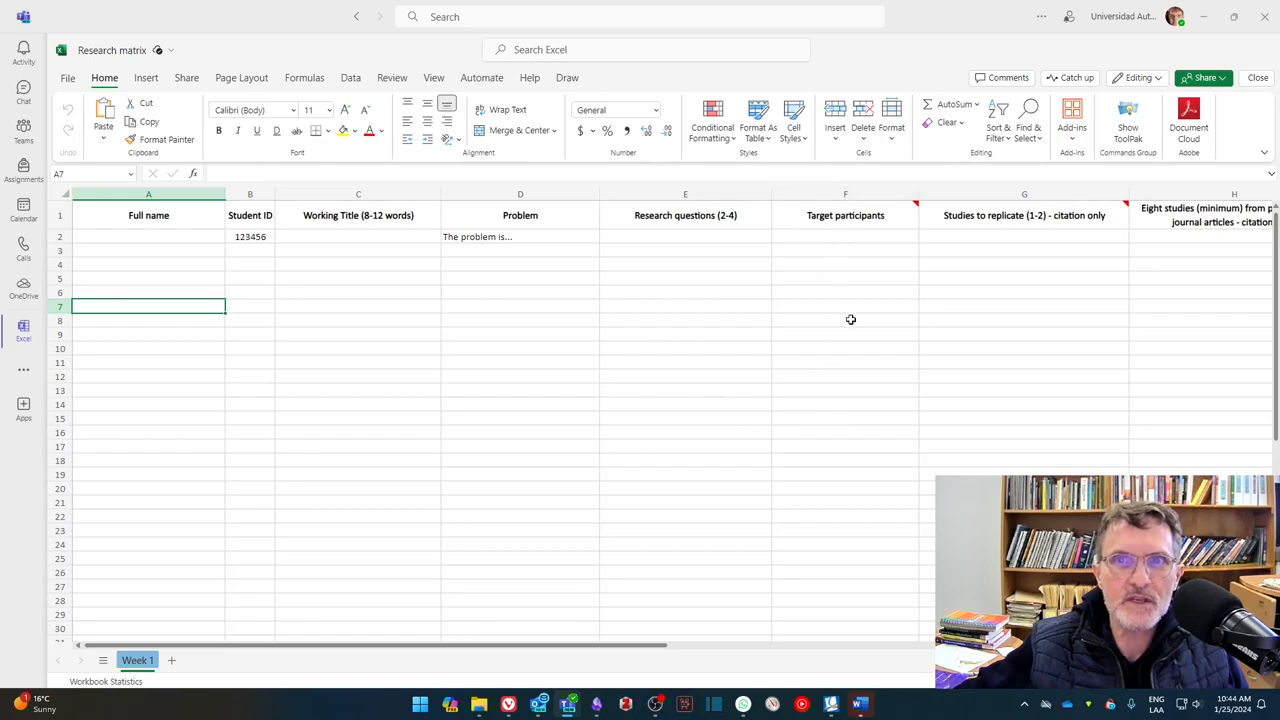
mouse_move(854, 276)
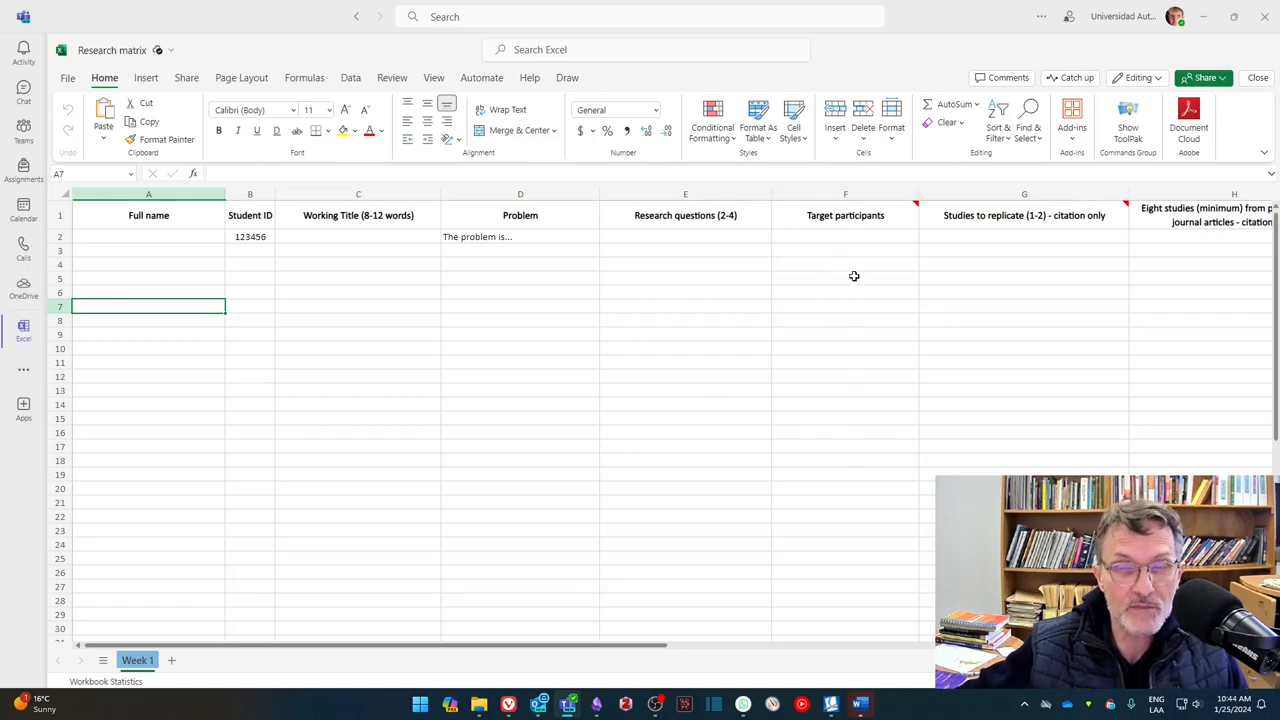
mouse_move(960, 256)
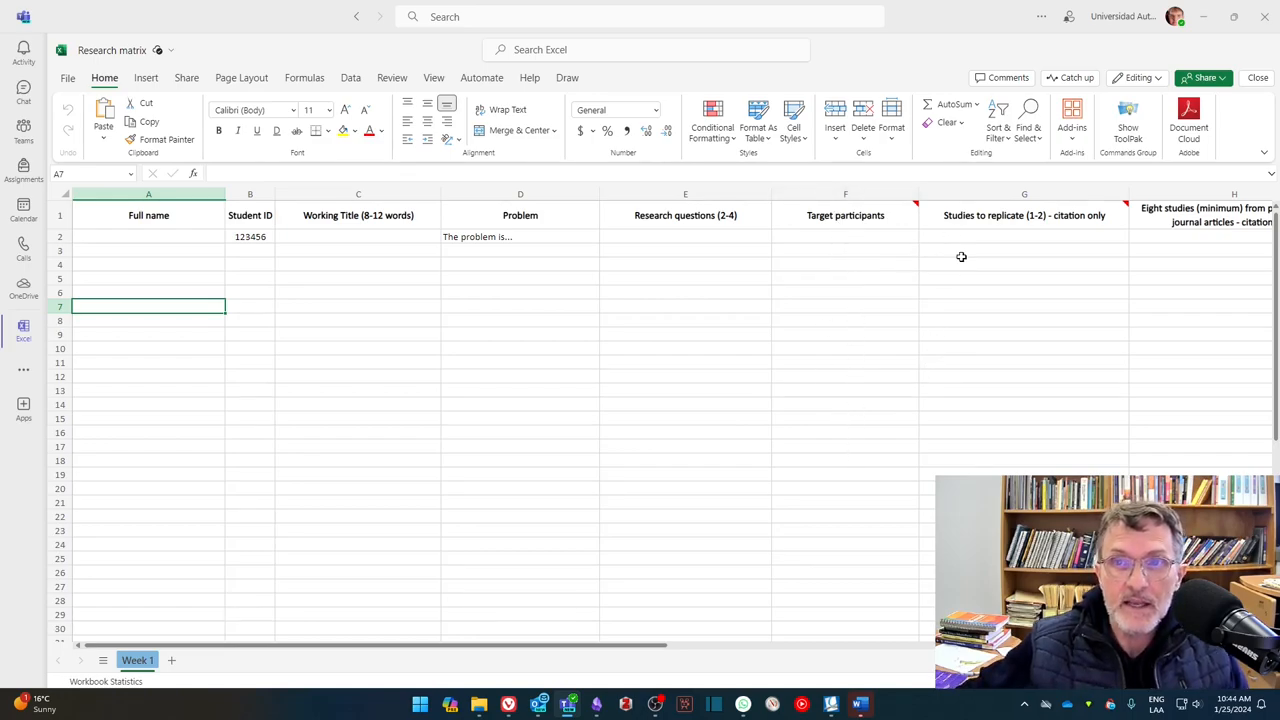
Step: Scroll right and highlight the Studies to replicate and eight peer-reviewed studies columns in turn
scroll("right", 3)
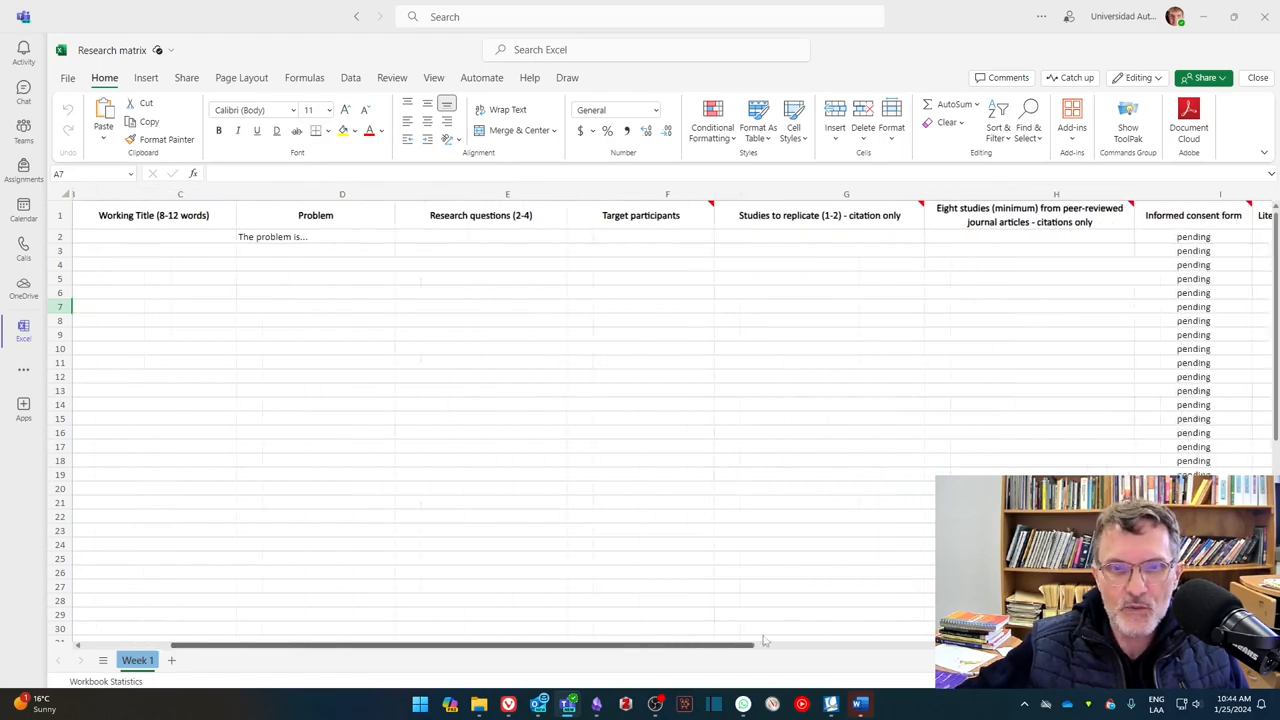
scroll("right", 3)
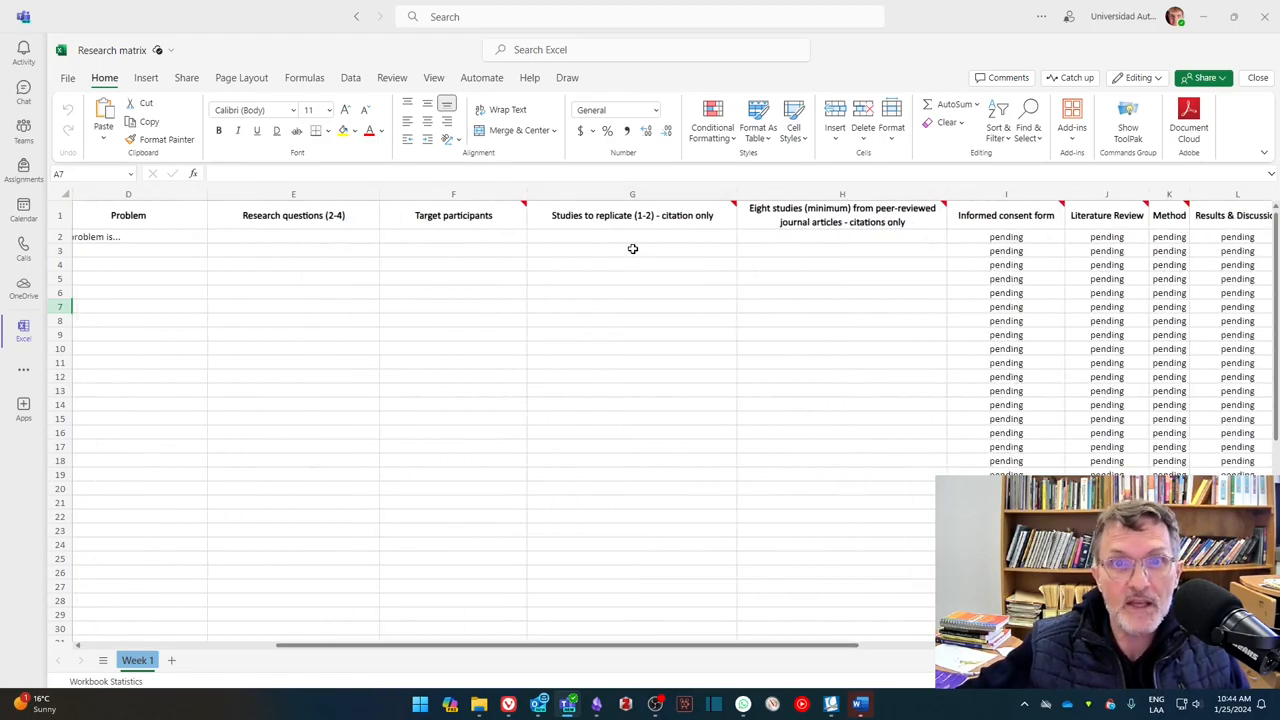
mouse_move(652, 244)
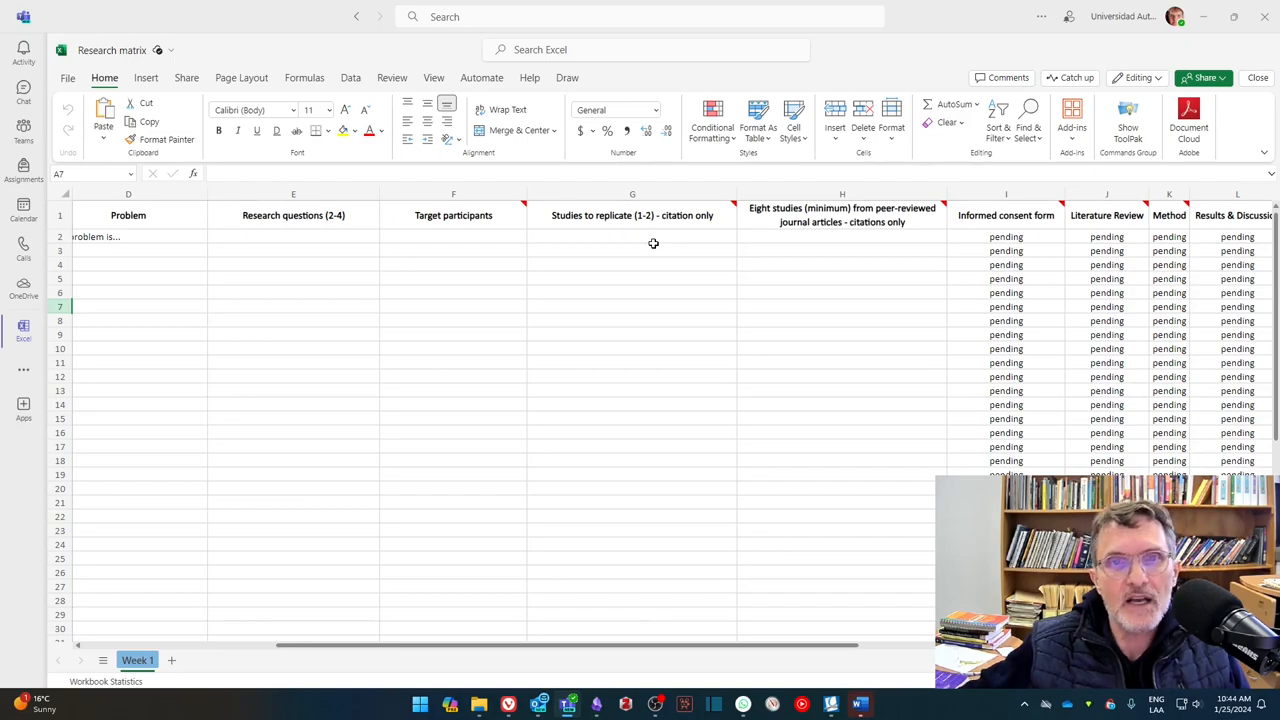
mouse_move(644, 244)
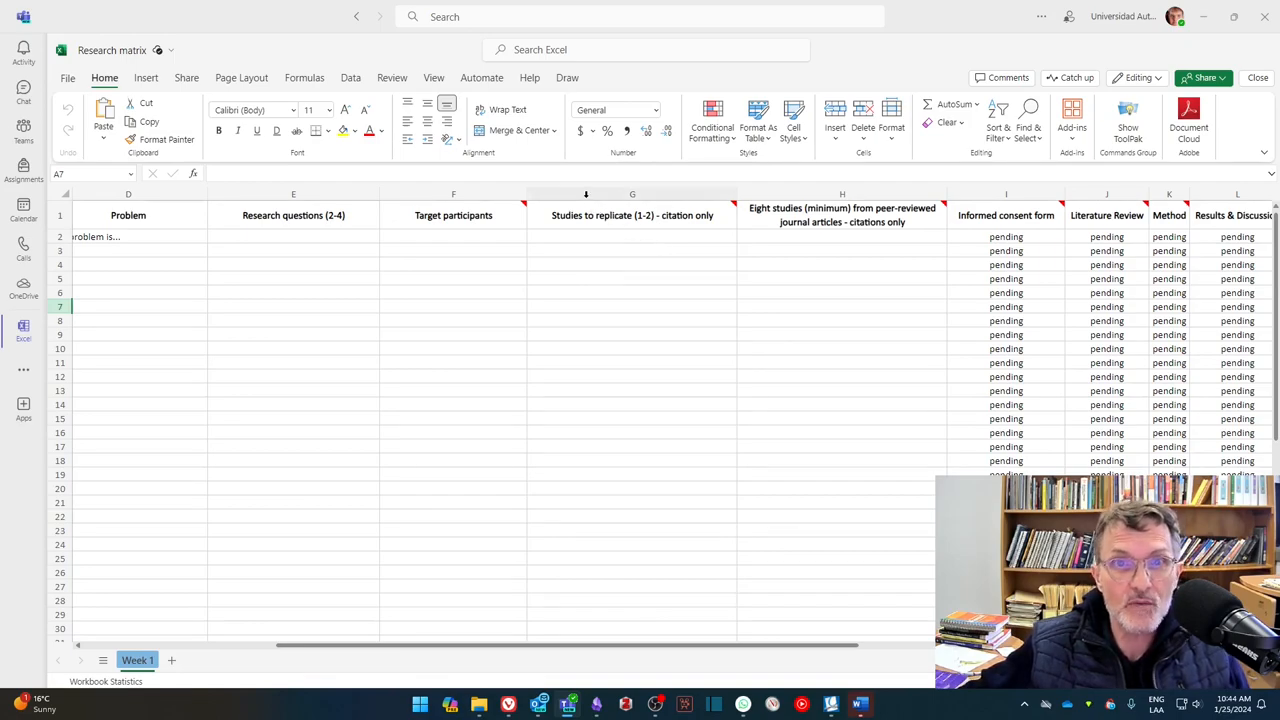
left_click(632, 194)
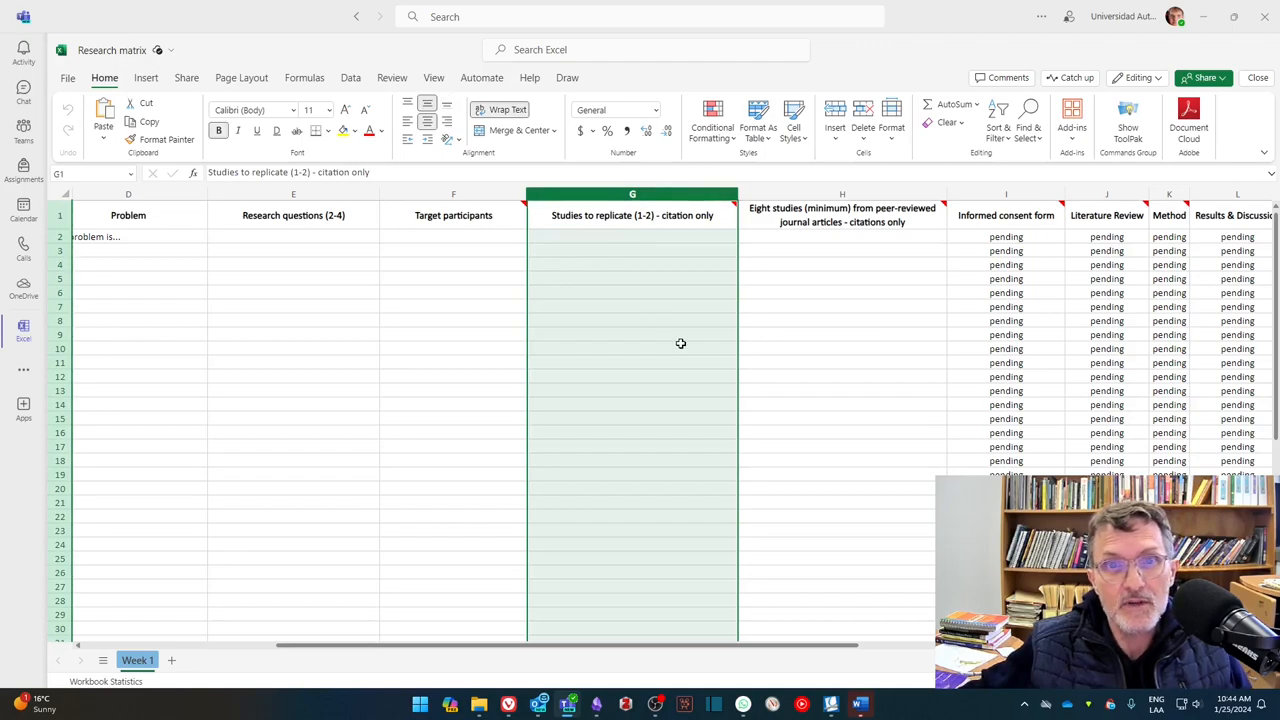
left_click(632, 334)
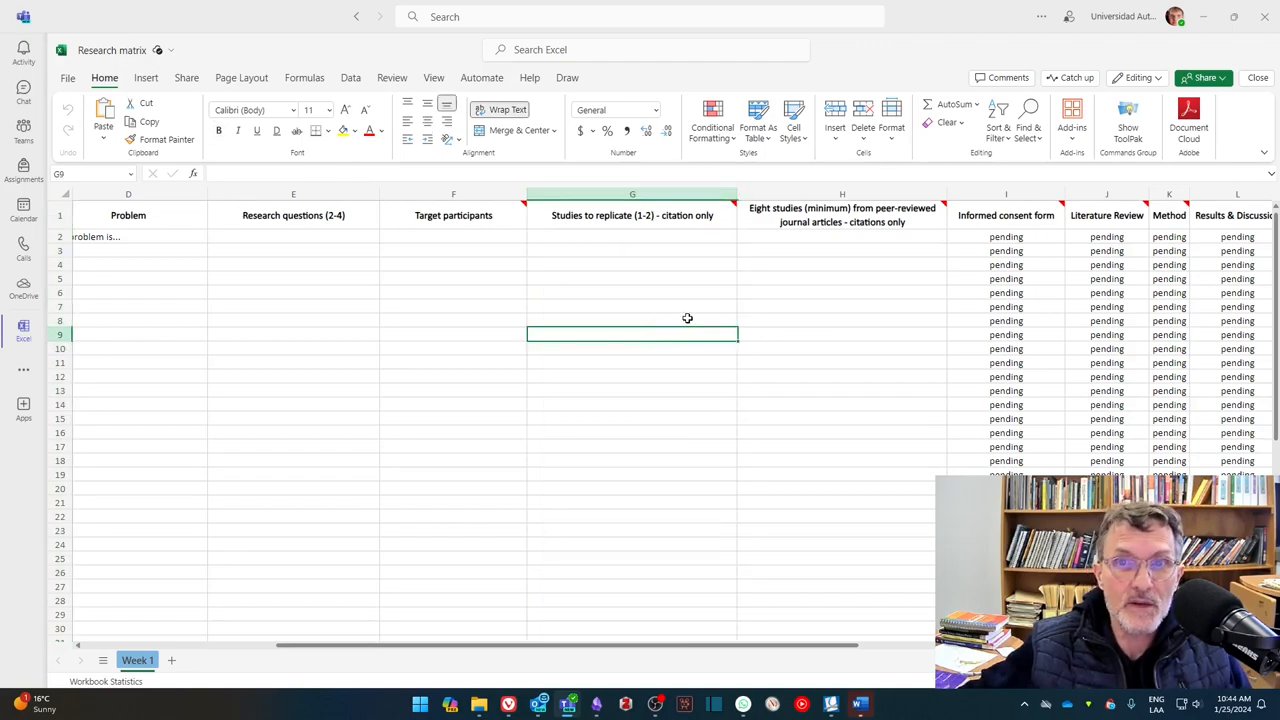
left_click(842, 194)
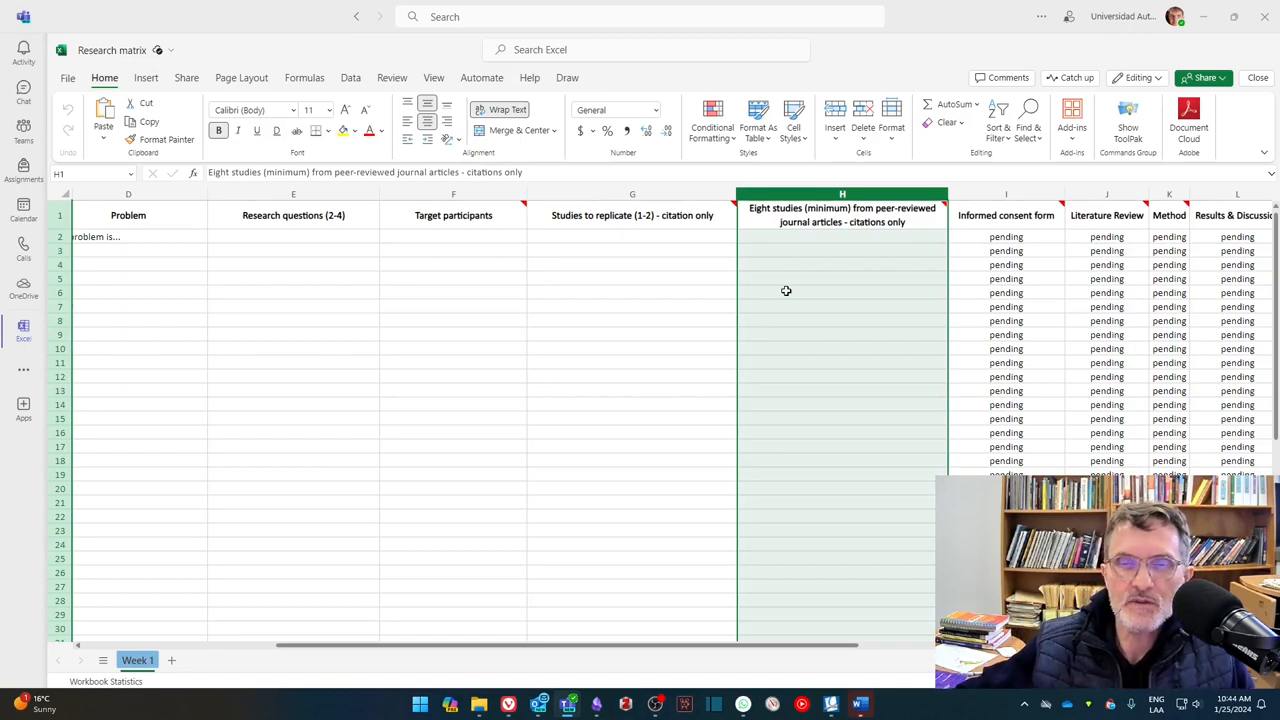
left_click(842, 334)
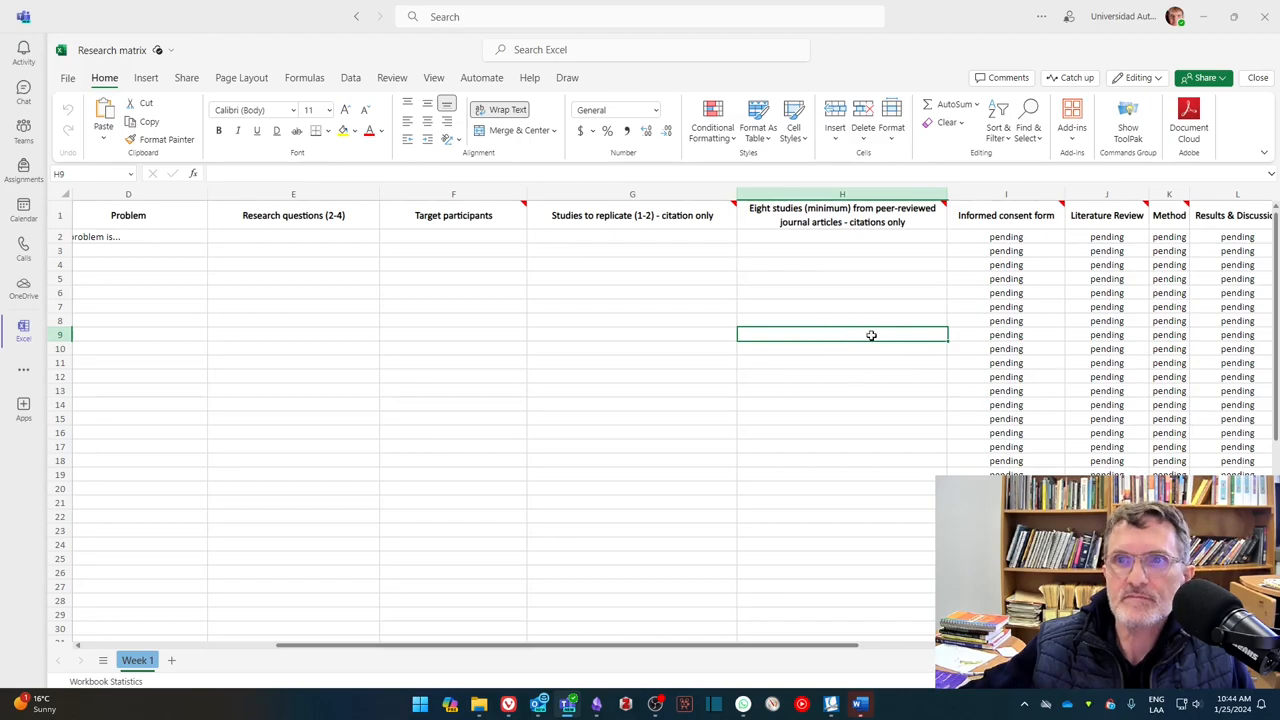
Step: Scroll back left to the first columns, Full name through Eight studies
scroll("left", 3)
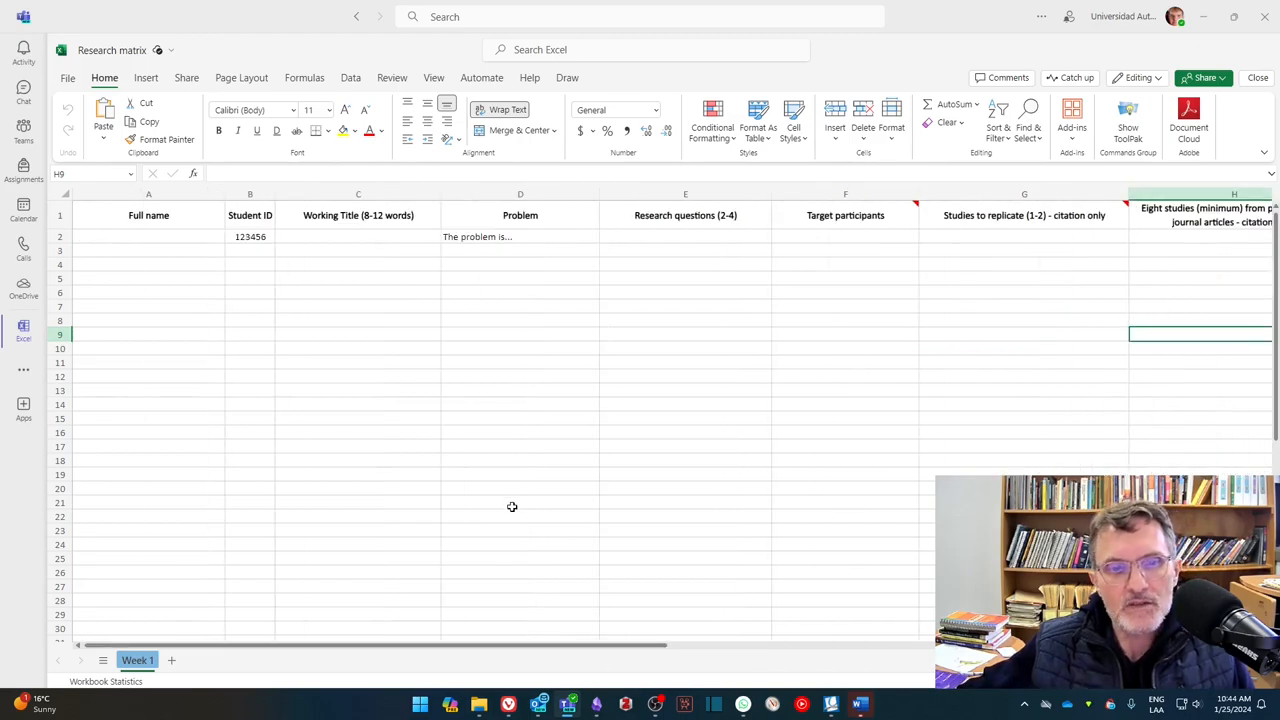
mouse_move(394, 396)
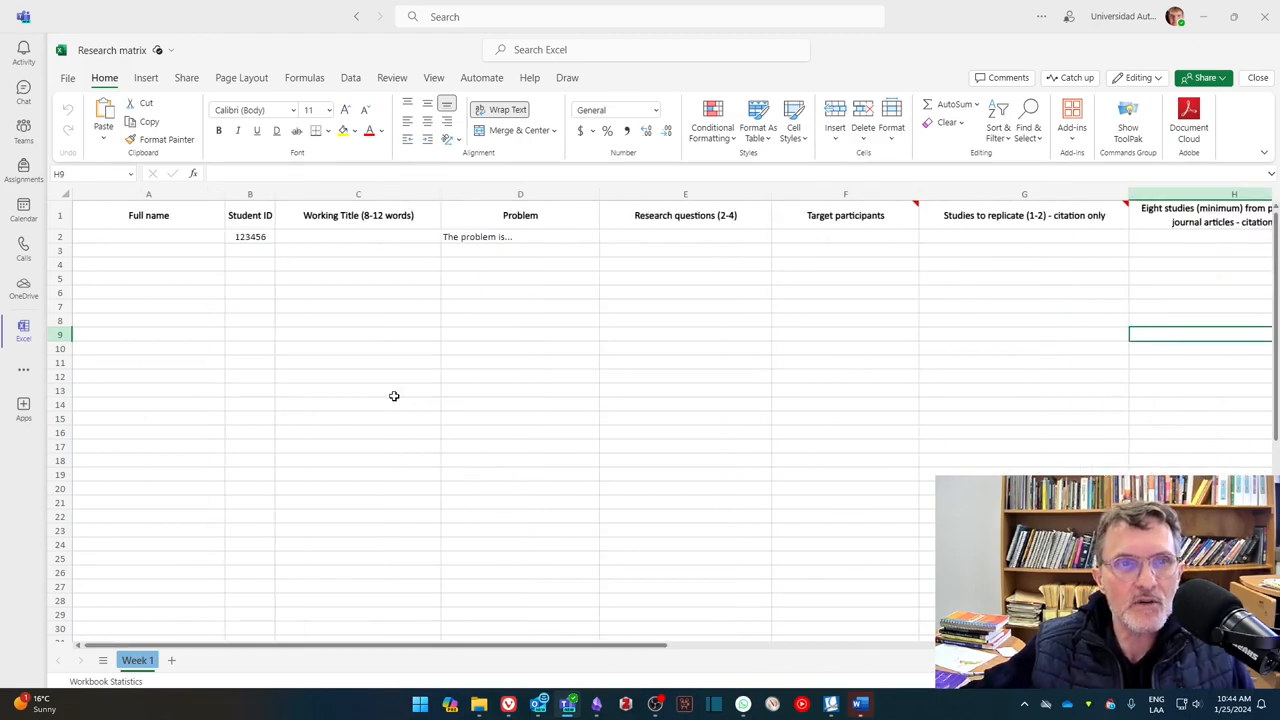
mouse_move(432, 420)
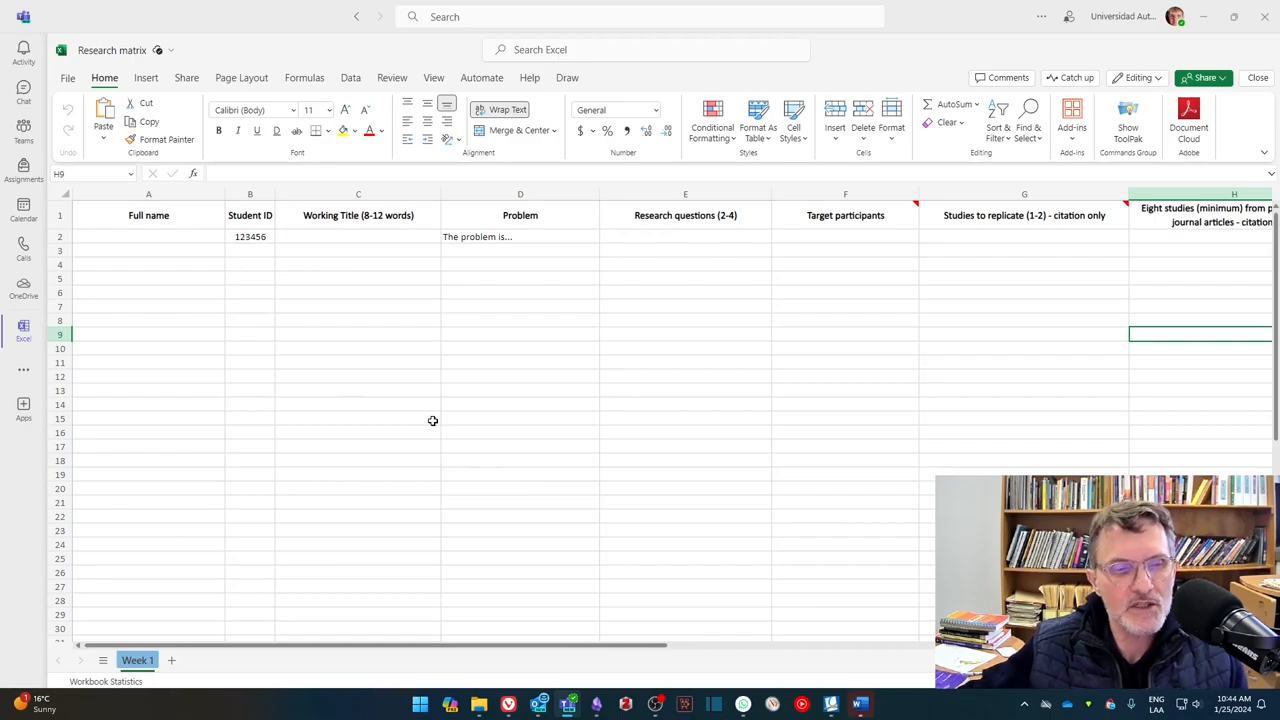
mouse_move(608, 424)
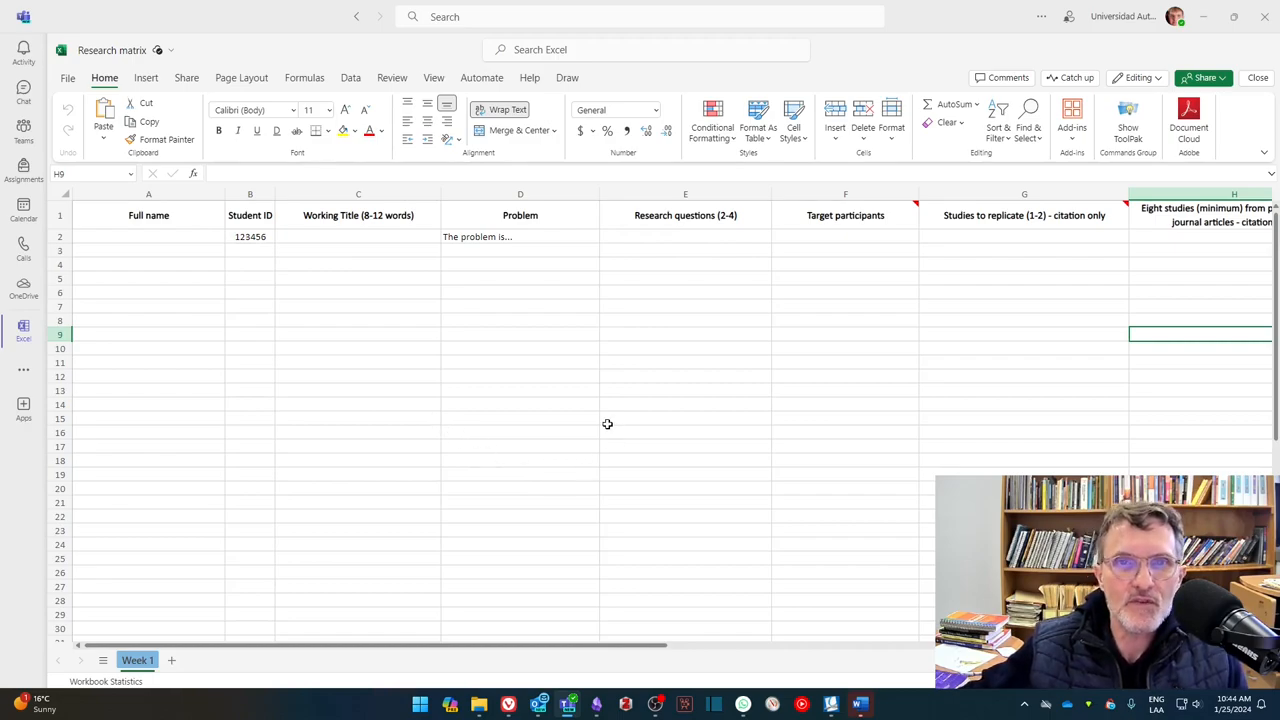
mouse_move(656, 432)
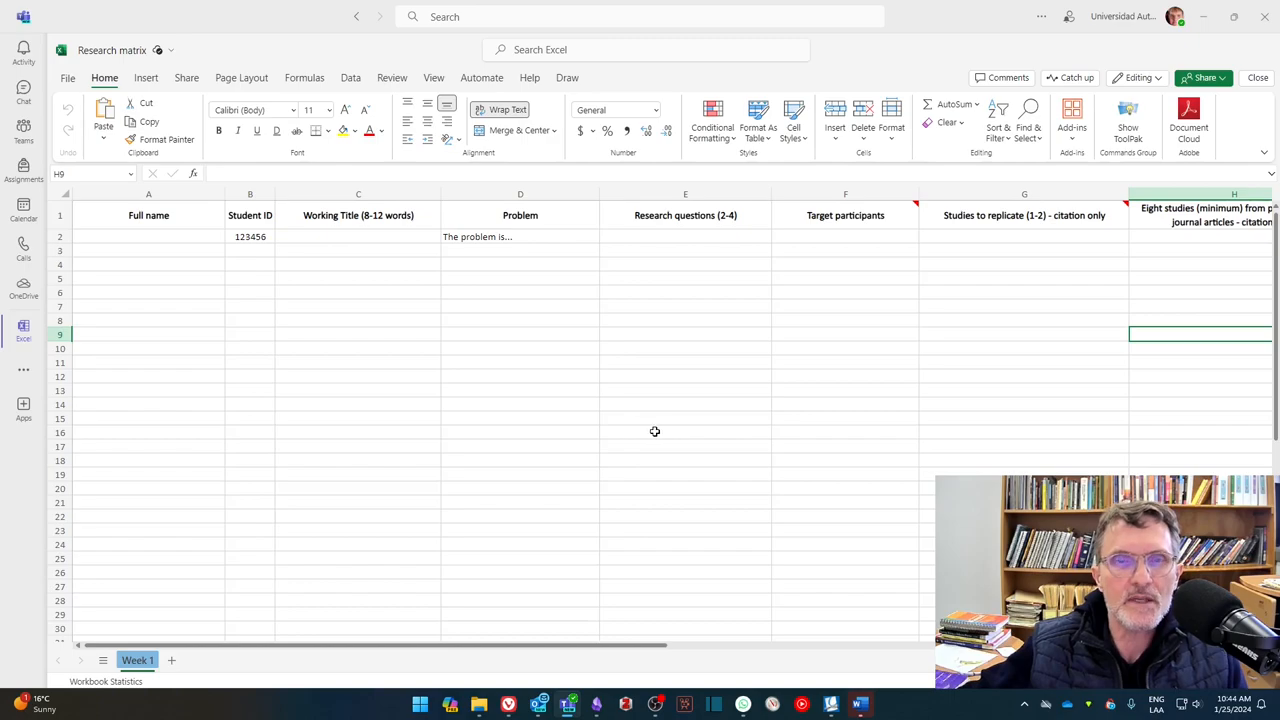
mouse_move(702, 452)
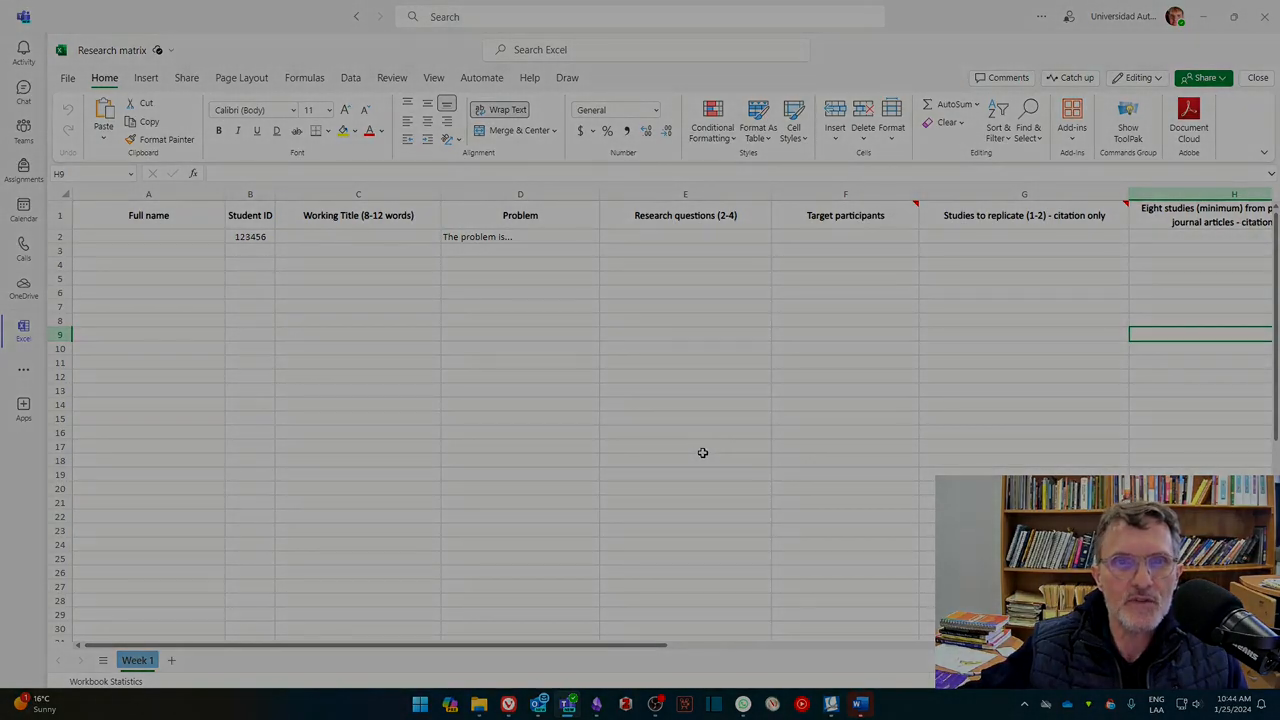